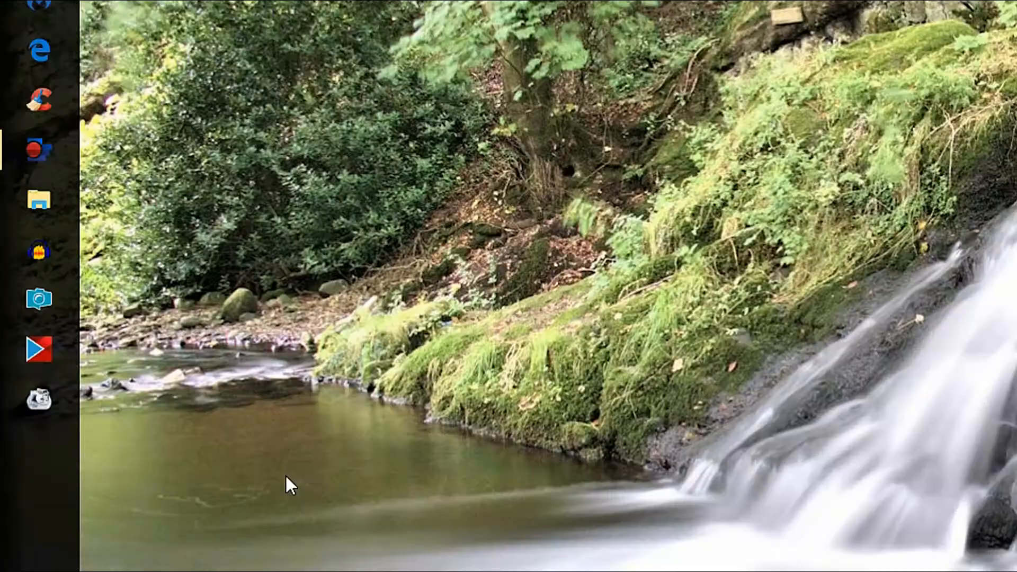
pyautogui.moveTo(41, 300)
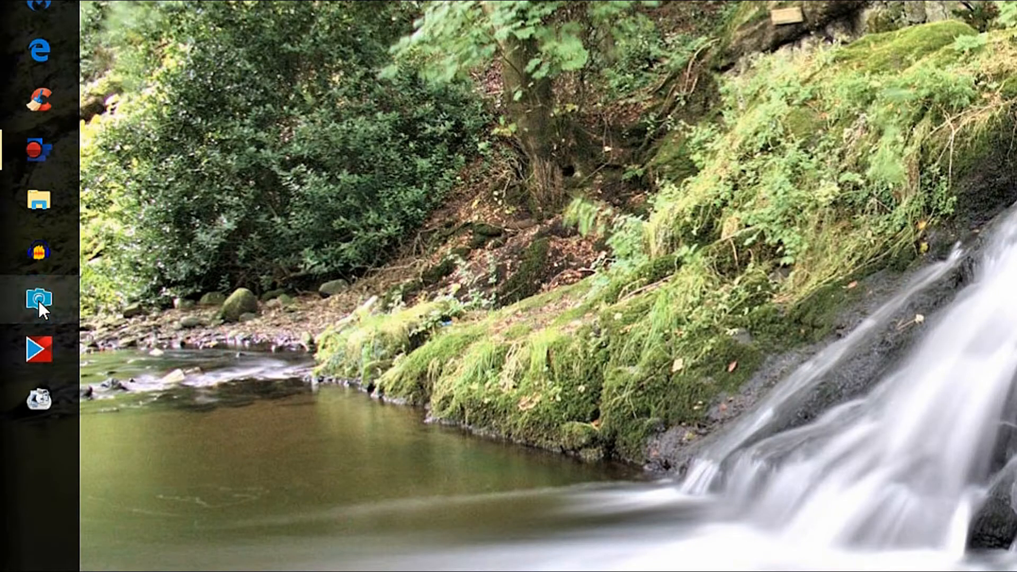
pyautogui.moveTo(451, 384)
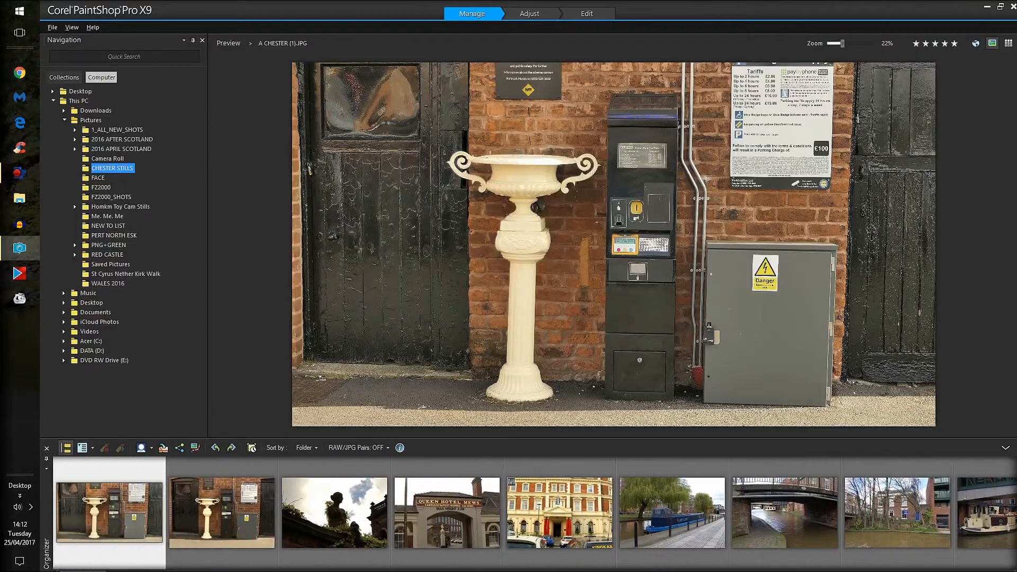
pyautogui.moveTo(440, 277)
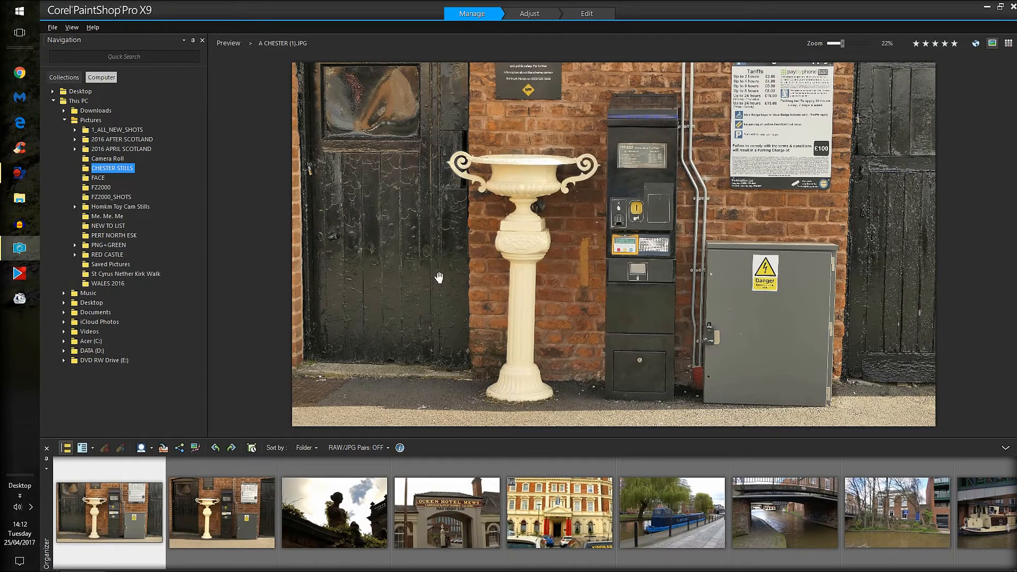
pyautogui.moveTo(259, 514)
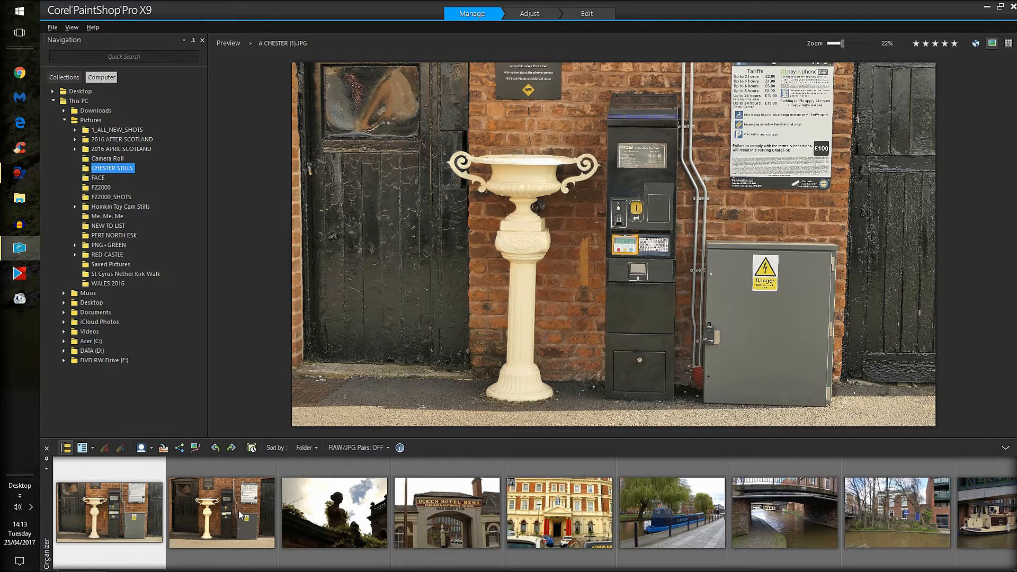
# - Preview the Queen Hotel photo A CHESTER (5).RW2 from the filmstrip
pyautogui.click(221, 512)
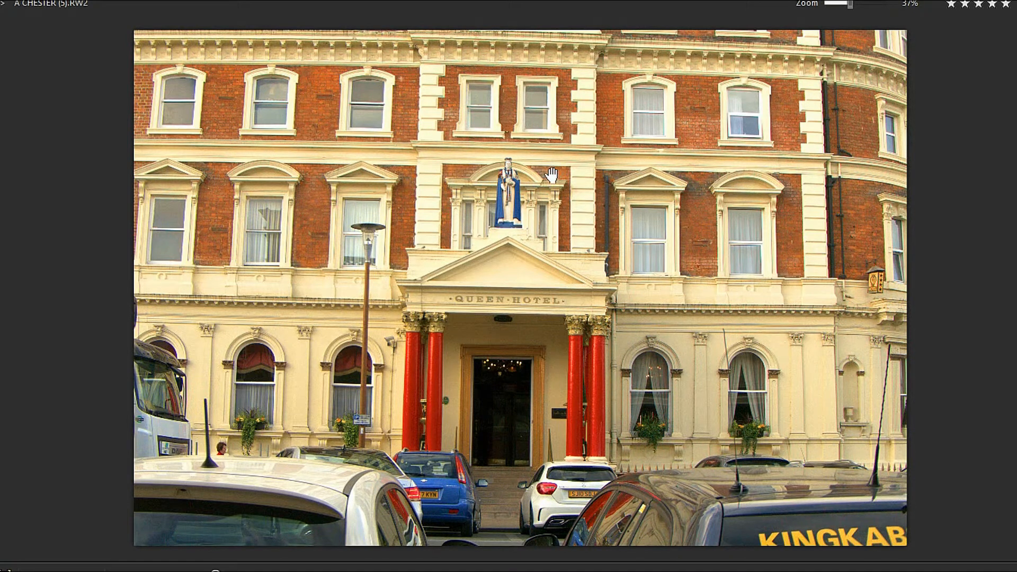
pyautogui.moveTo(762, 248)
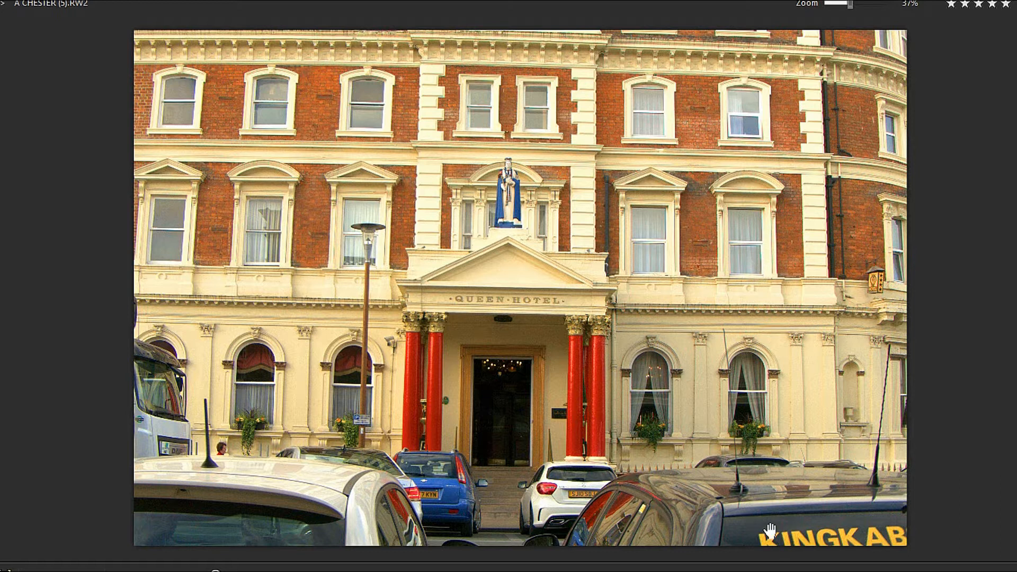
pyautogui.moveTo(495, 510)
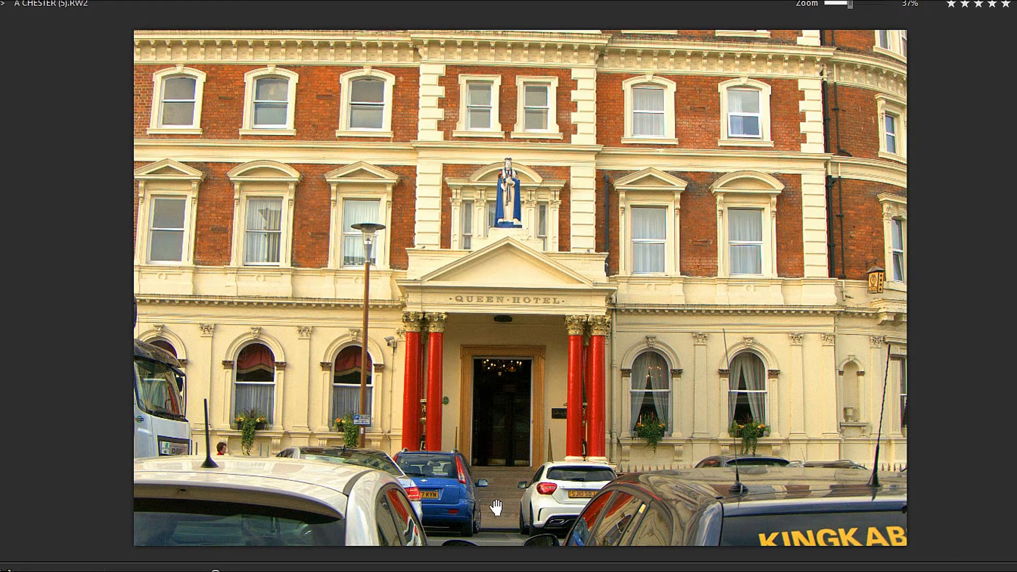
pyautogui.moveTo(458, 337)
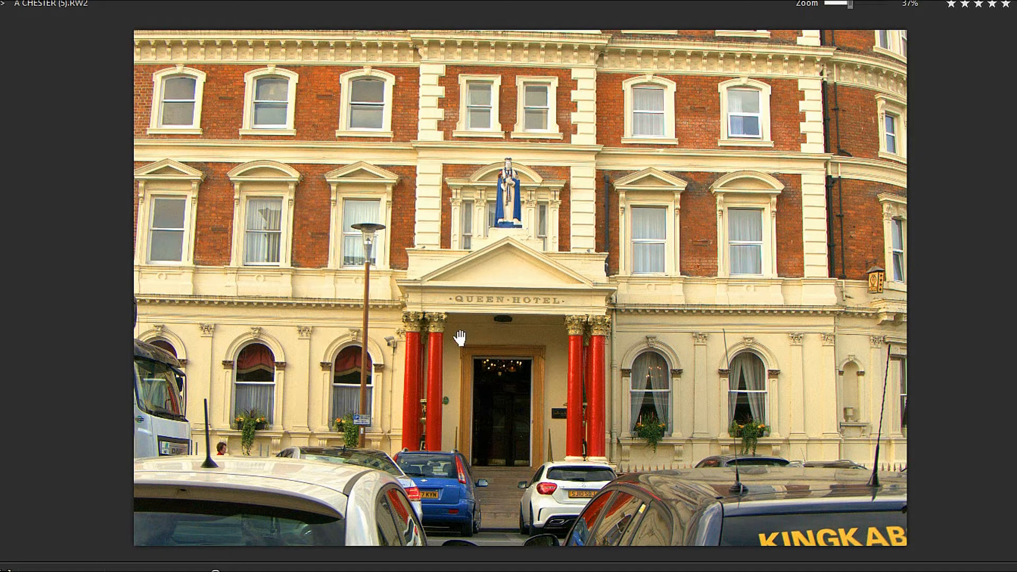
pyautogui.moveTo(496, 193)
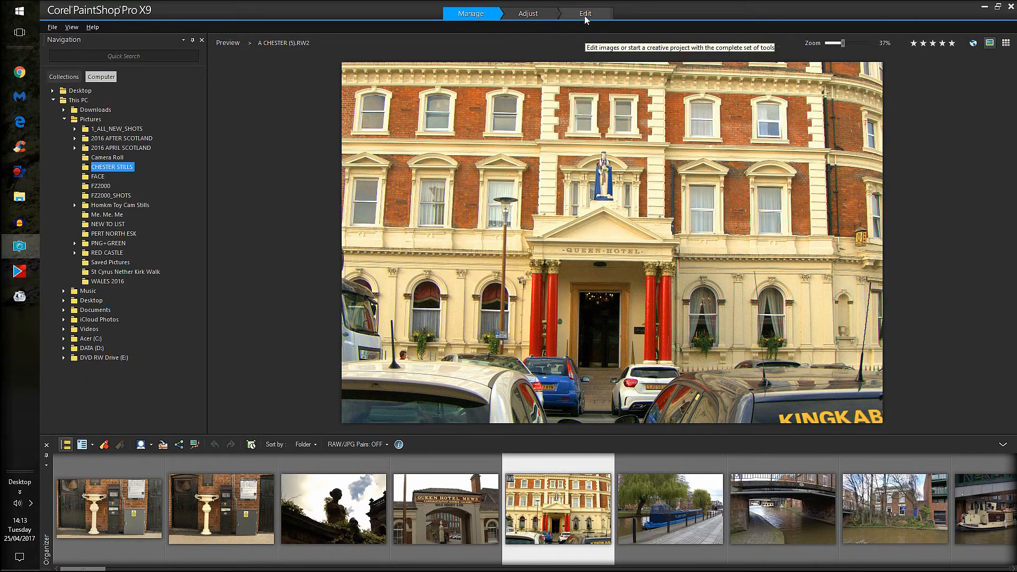
# - Open A CHESTER (5).RW2 in Camera RAW Lab and set brightness to 1.3
pyautogui.click(584, 12)
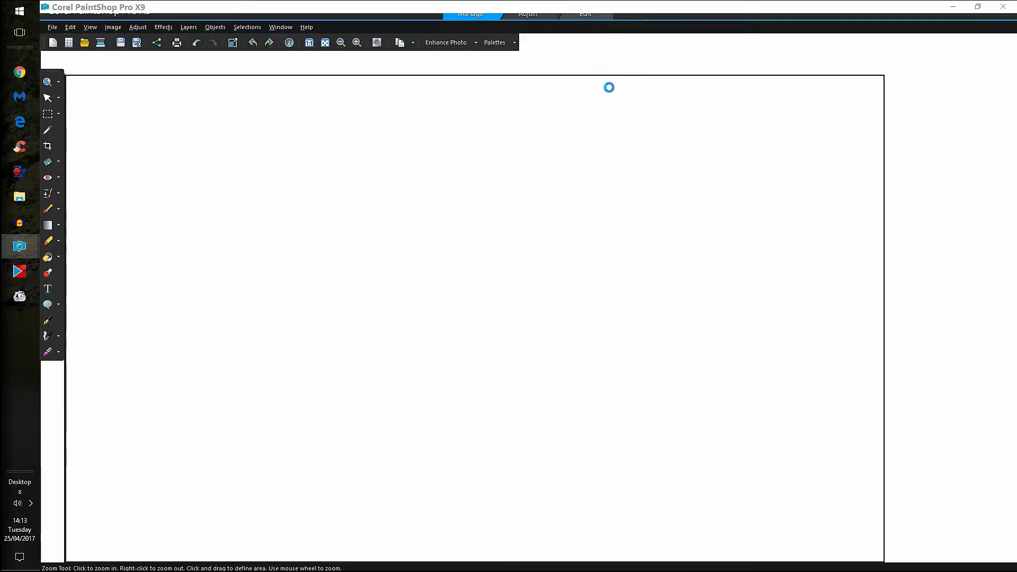
pyautogui.click(584, 13)
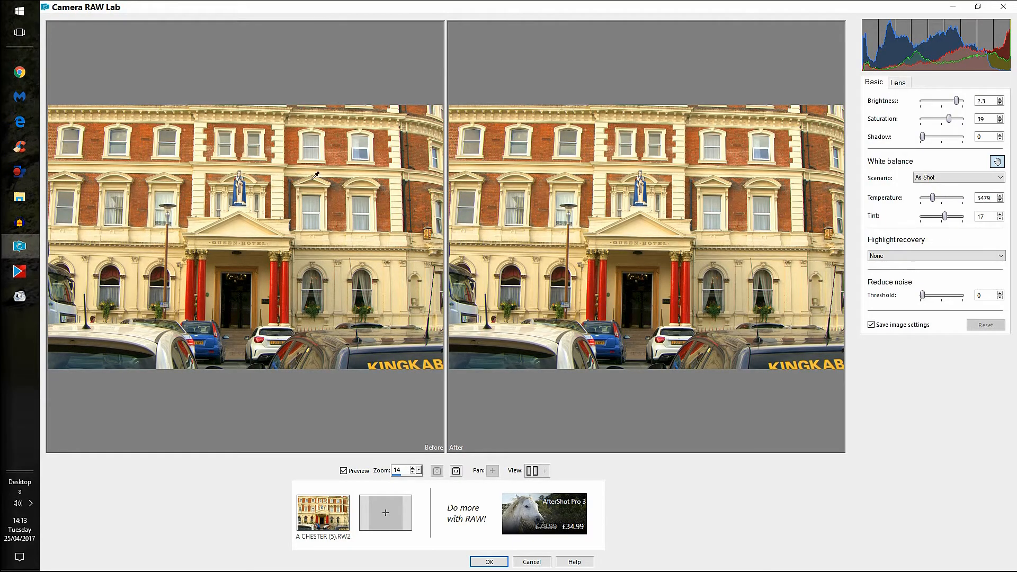
pyautogui.moveTo(651, 173)
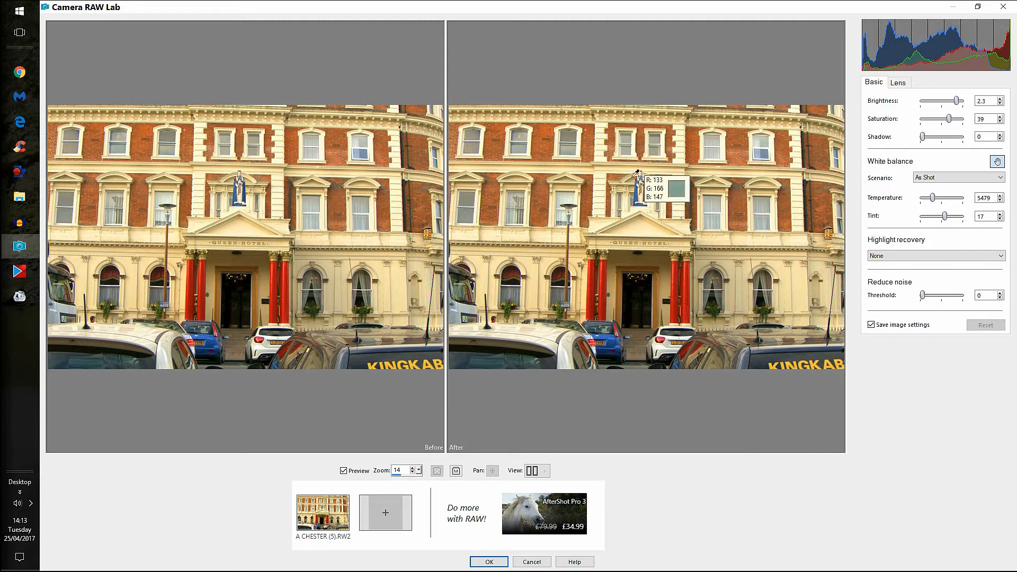
pyautogui.moveTo(880, 138)
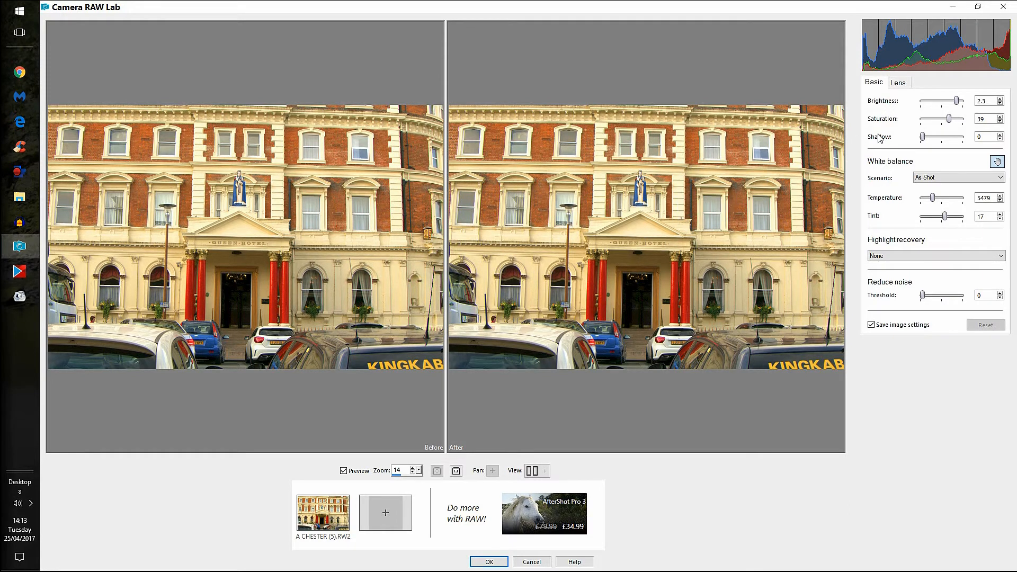
pyautogui.moveTo(959, 103)
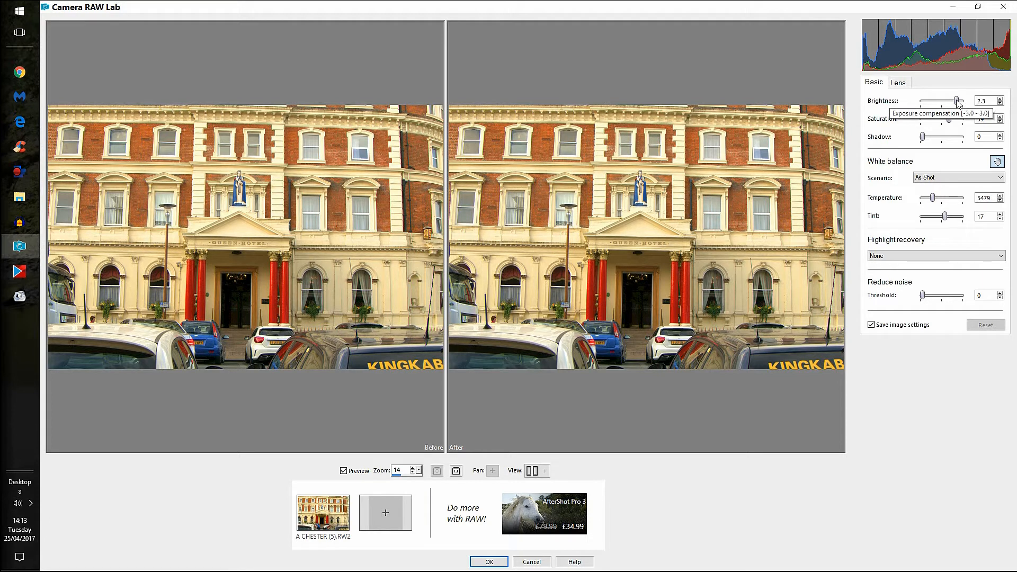
pyautogui.moveTo(959, 100); pyautogui.dragTo(942, 100)
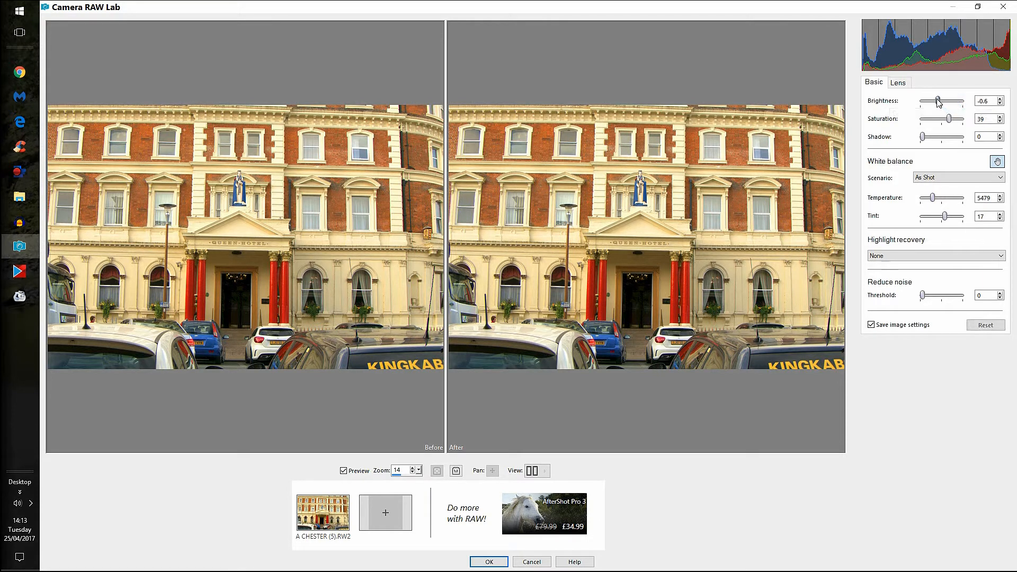
pyautogui.moveTo(941, 101); pyautogui.dragTo(927, 101)
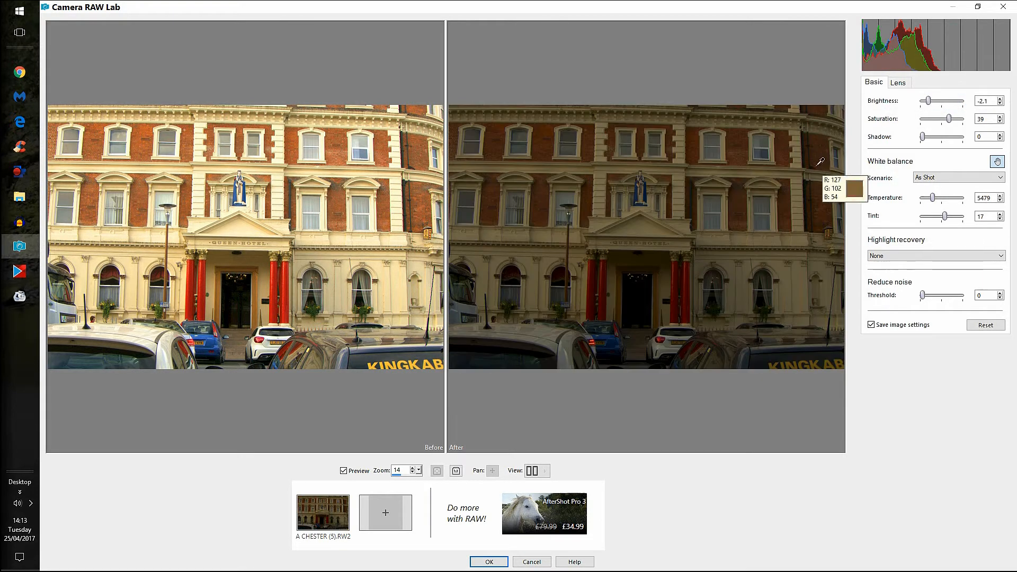
pyautogui.moveTo(630, 201)
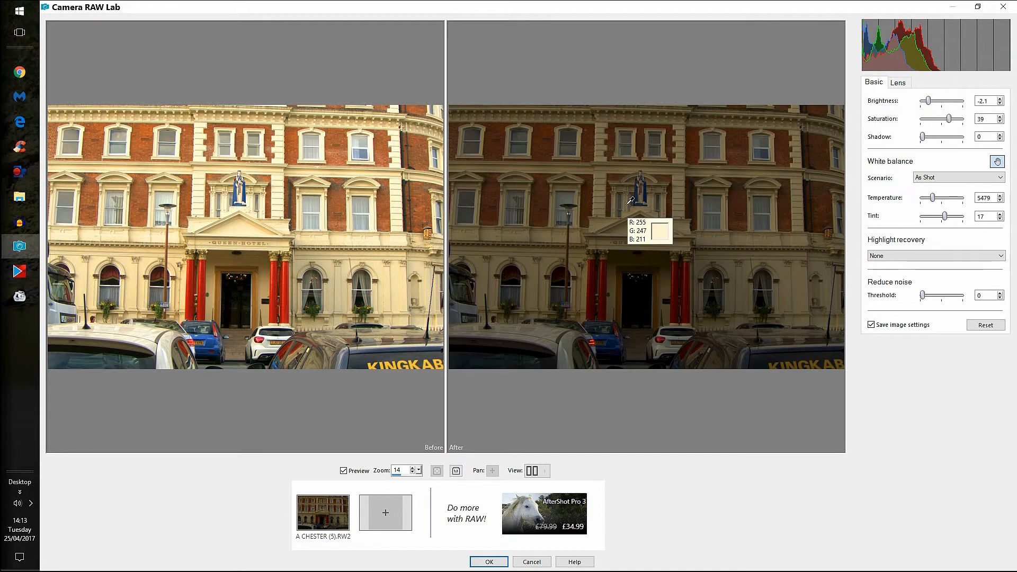
pyautogui.moveTo(290, 196)
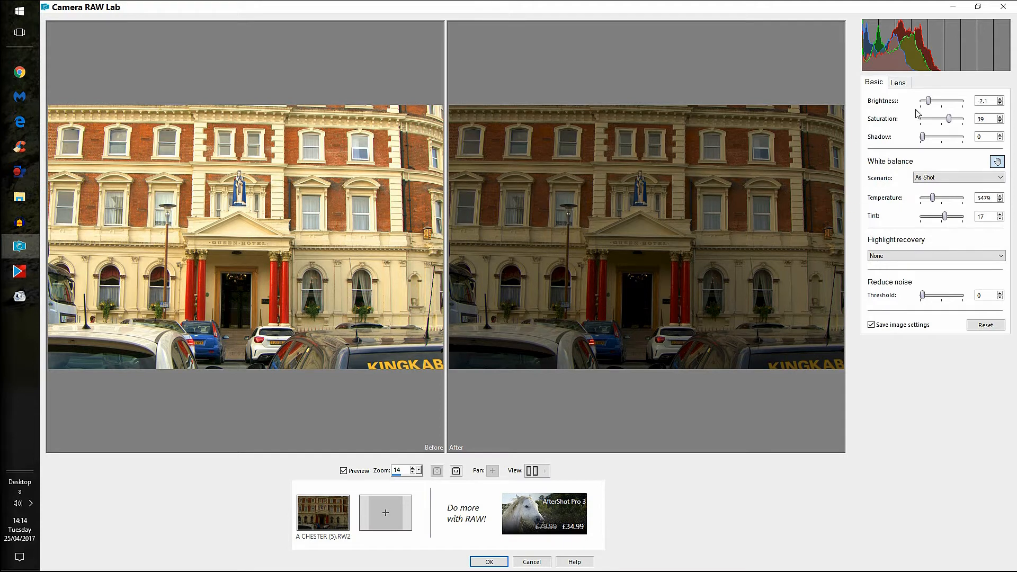
pyautogui.moveTo(928, 100); pyautogui.dragTo(946, 101)
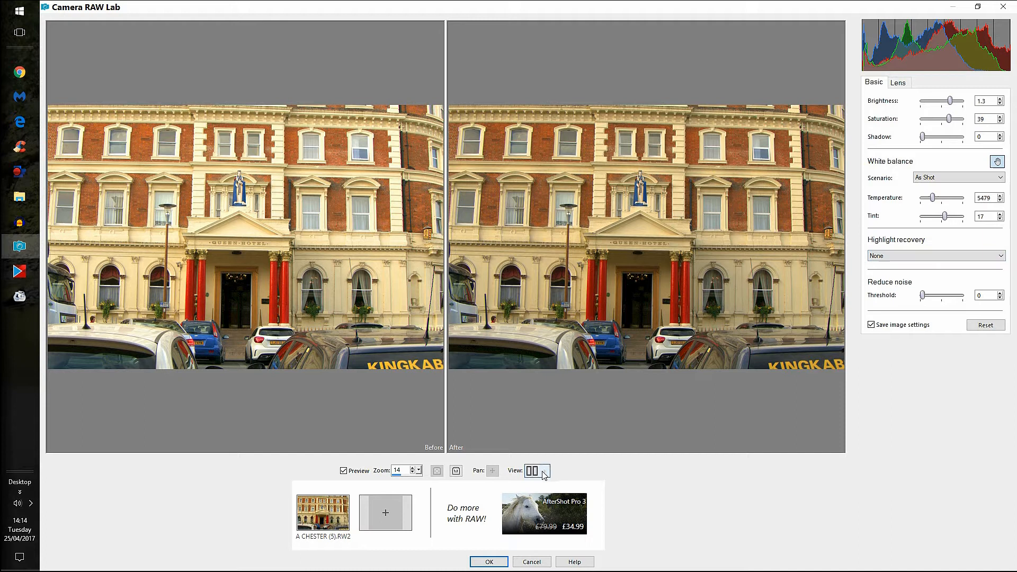
# - Switch Camera RAW Lab from split before/after to a single large preview
pyautogui.click(532, 471)
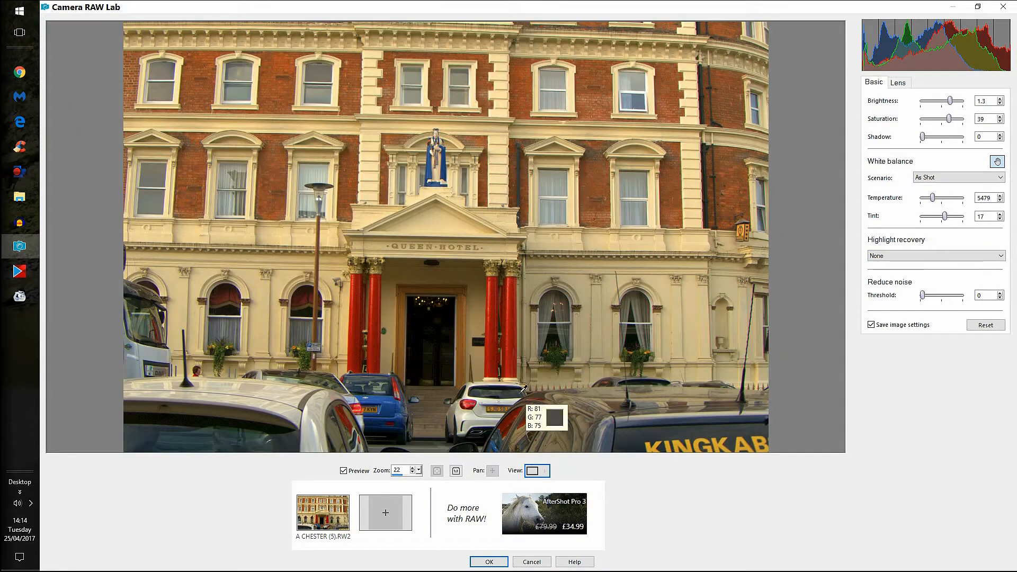
pyautogui.moveTo(659, 245)
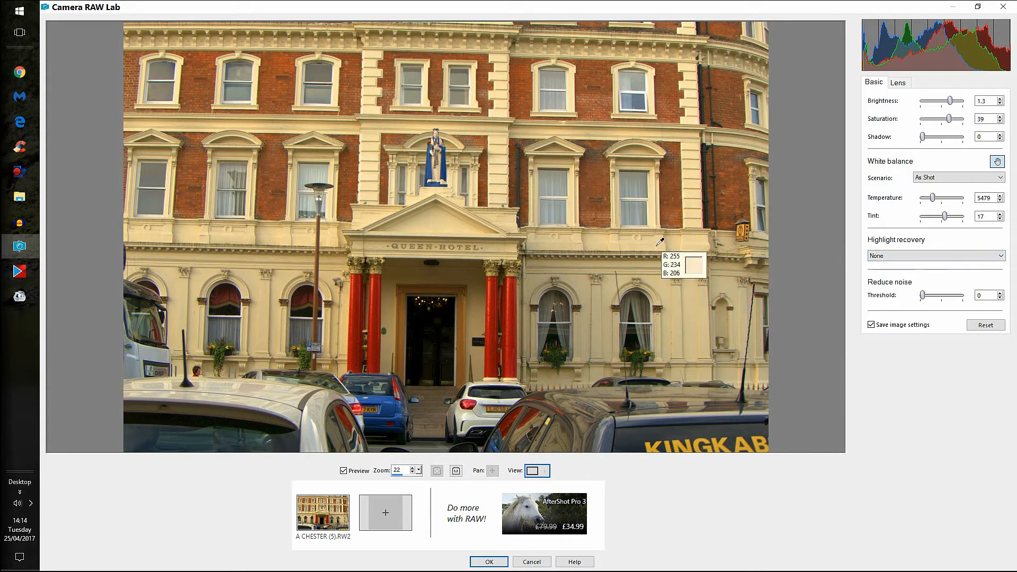
pyautogui.moveTo(665, 239)
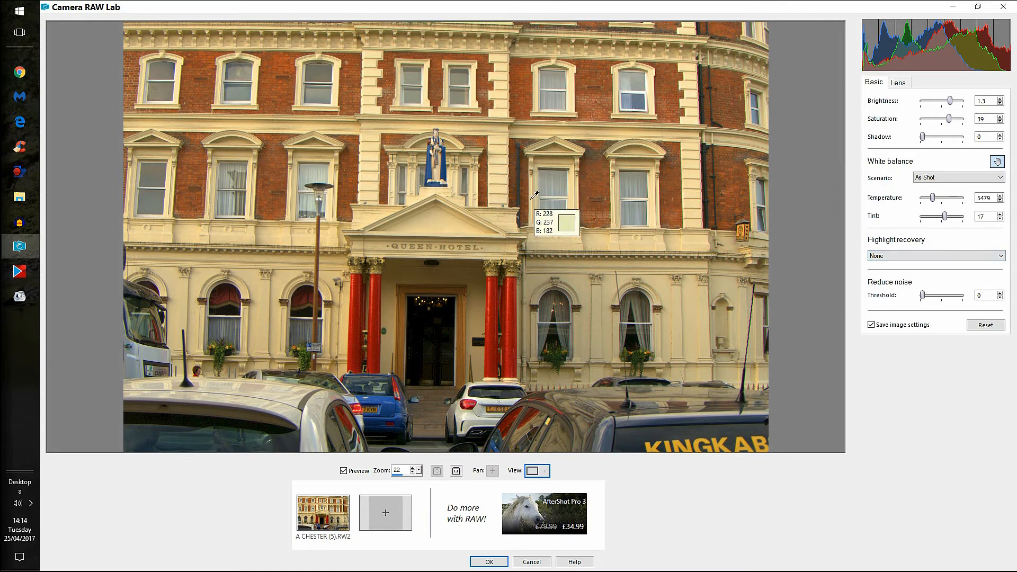
pyautogui.moveTo(220, 154)
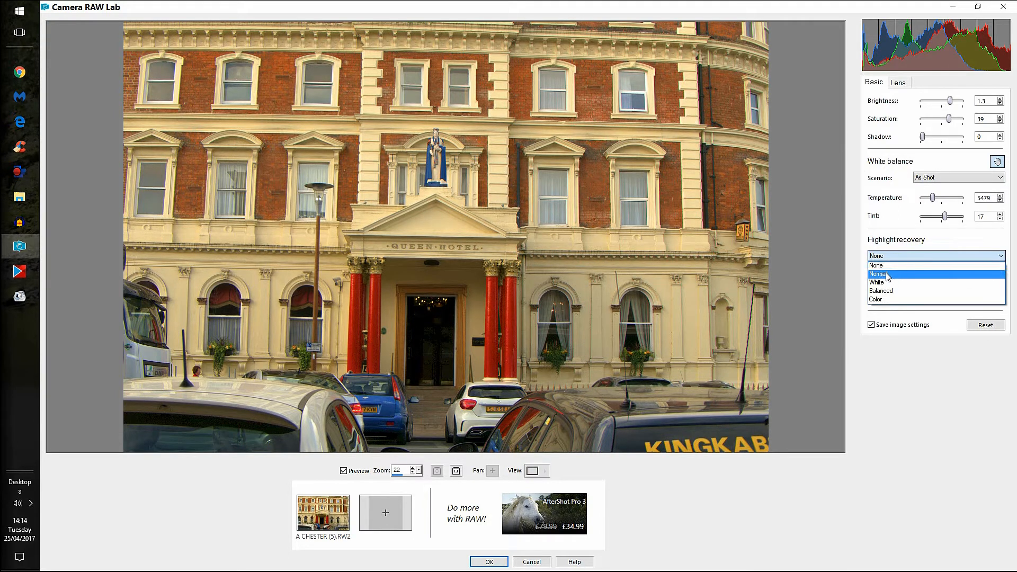
pyautogui.moveTo(892, 291)
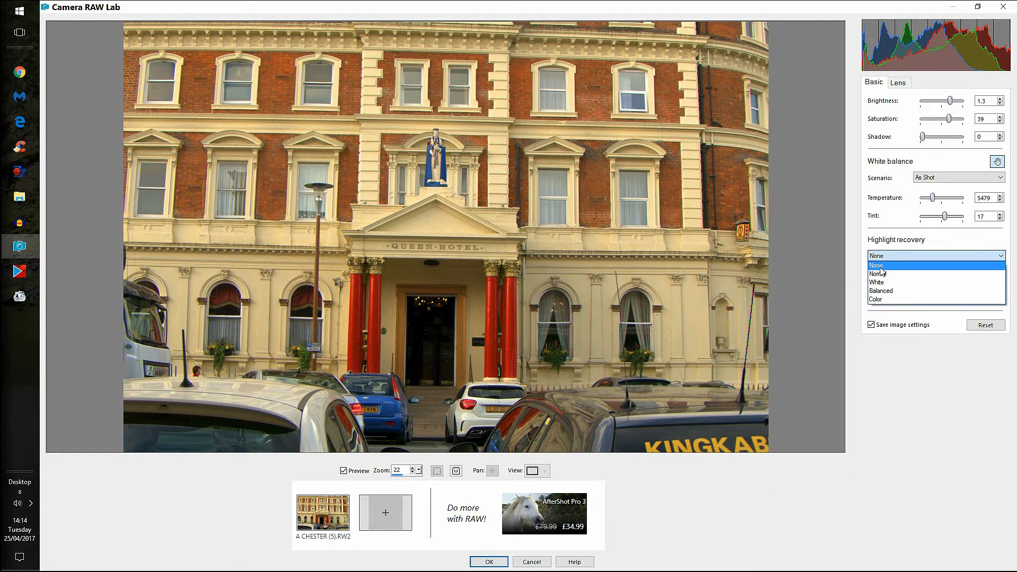
pyautogui.moveTo(811, 253)
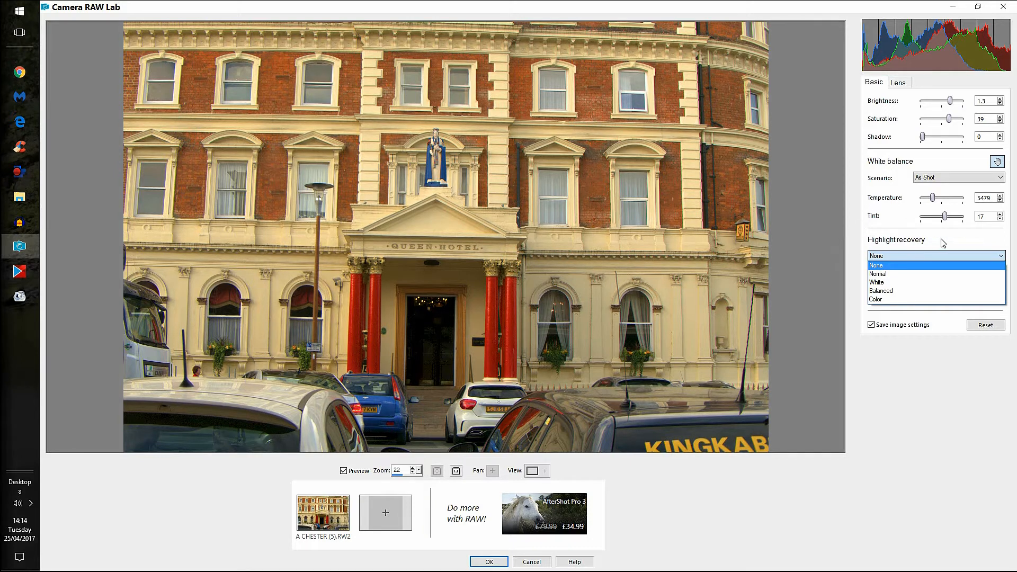
# - Try the Cloudy and Auto white balance presets, heading for the Daylight scenario
pyautogui.click(957, 177)
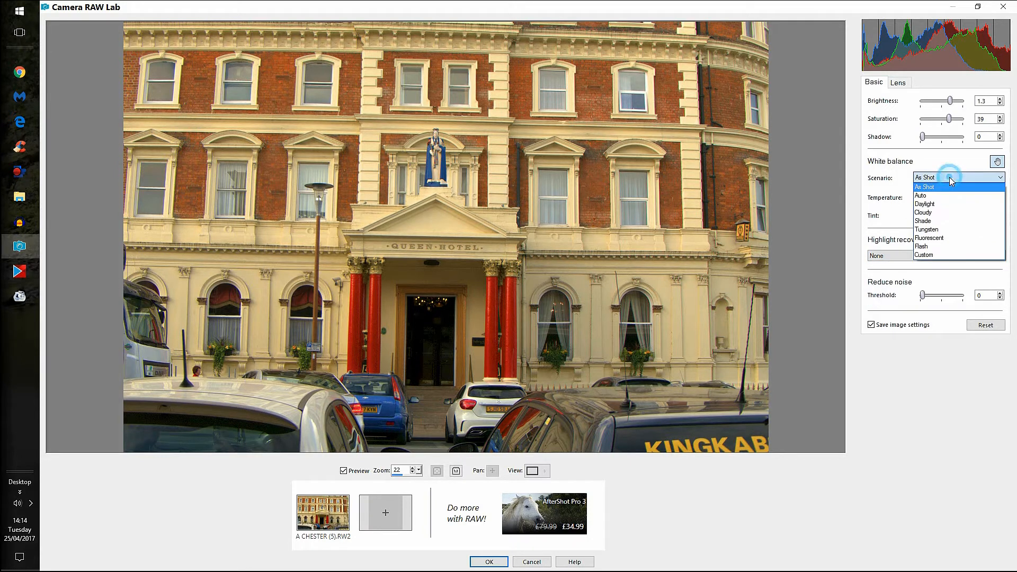
pyautogui.moveTo(925, 204)
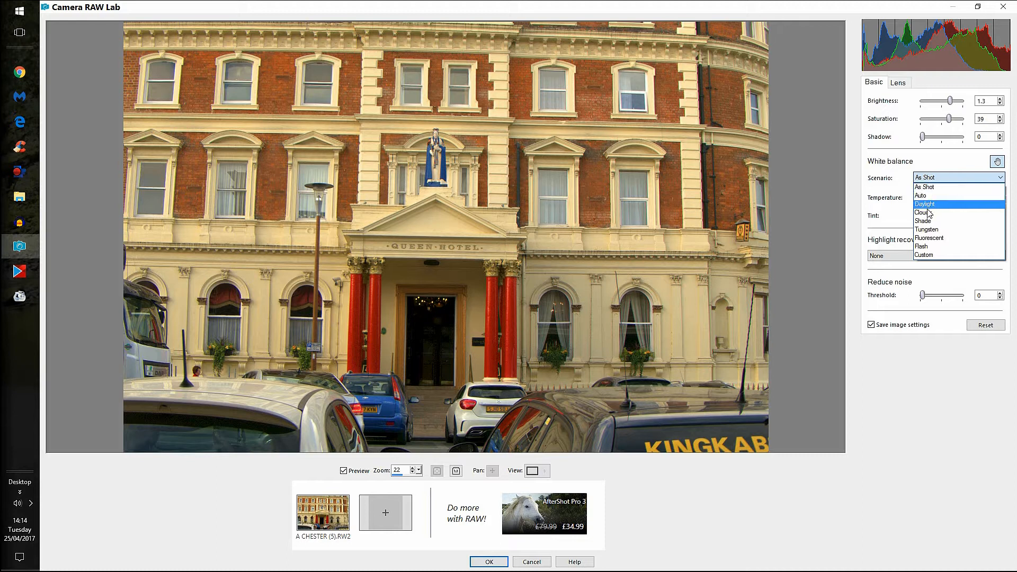
pyautogui.click(924, 212)
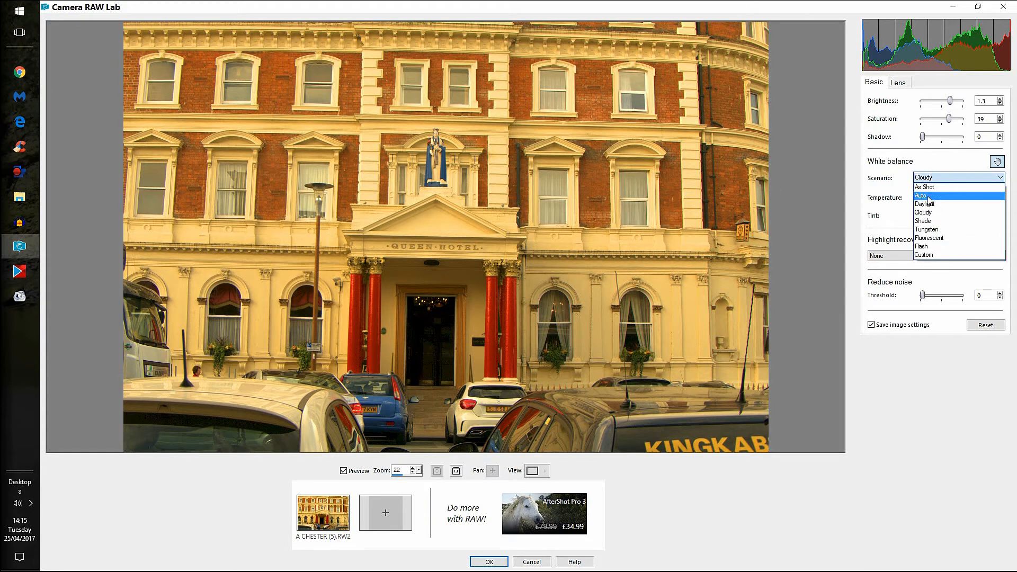
pyautogui.click(925, 203)
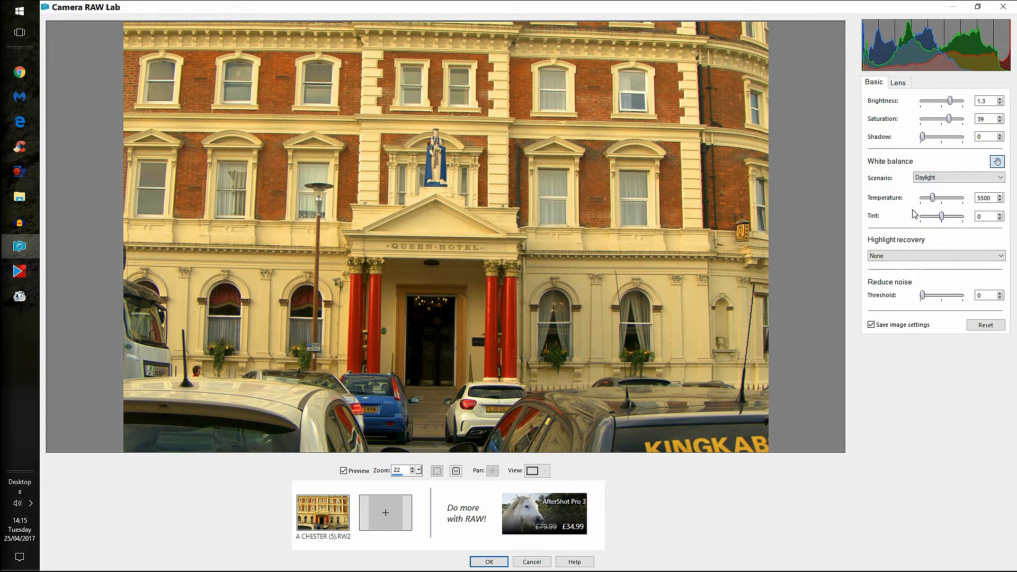
pyautogui.moveTo(483, 466)
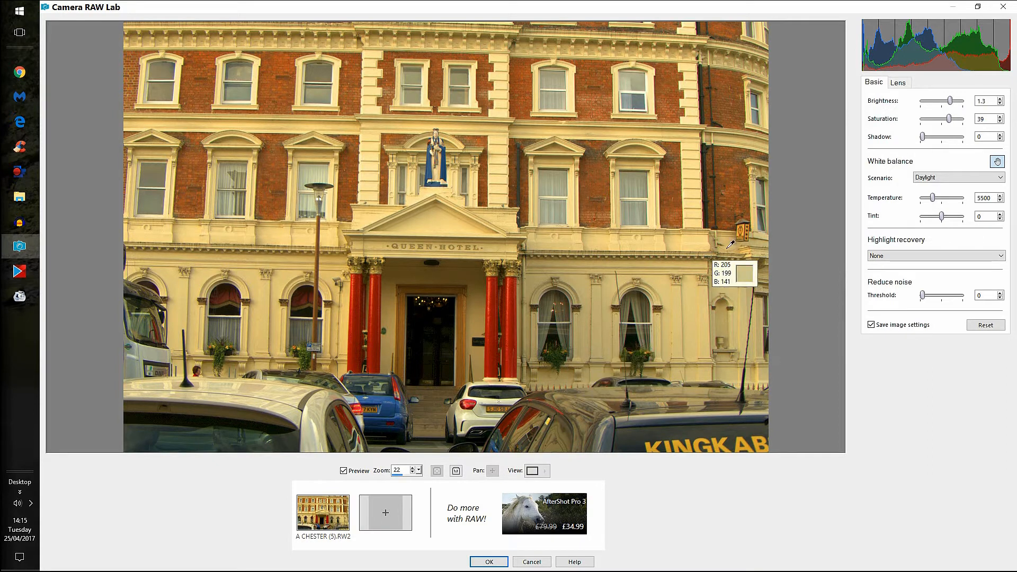
pyautogui.moveTo(789, 97)
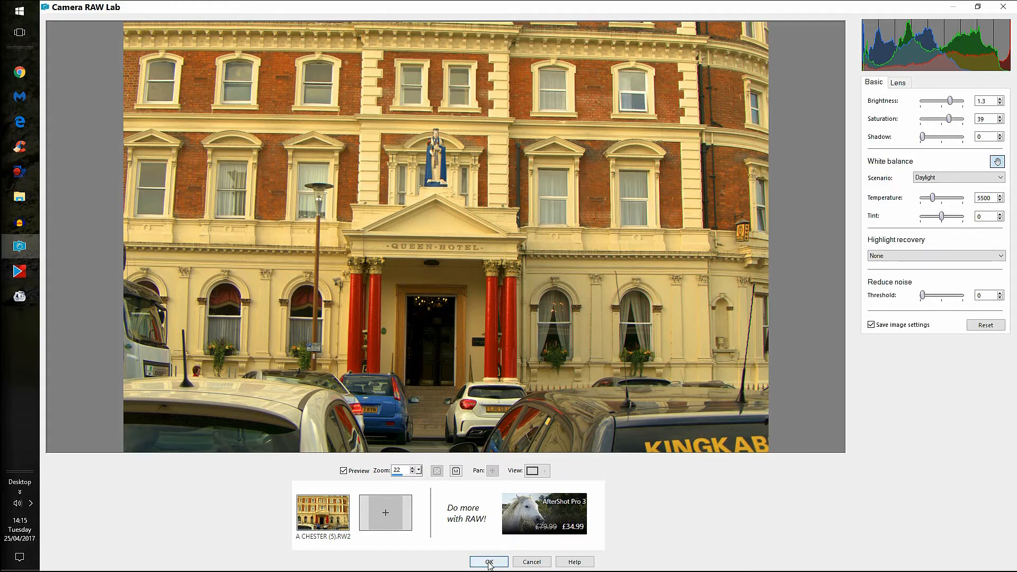
# - Apply the RAW settings to open the photo, then show and close the Overview palette
pyautogui.click(488, 562)
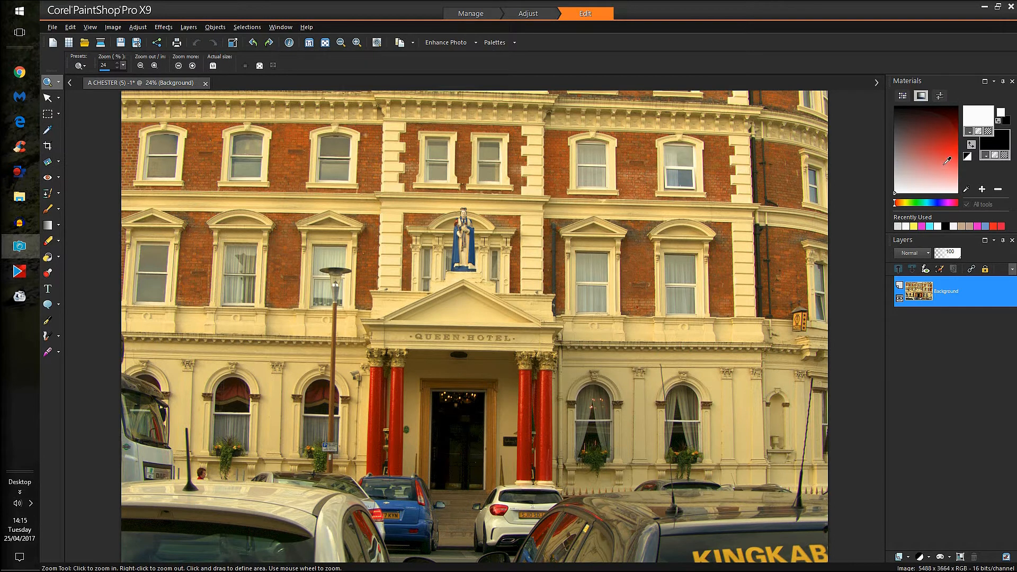
pyautogui.click(497, 43)
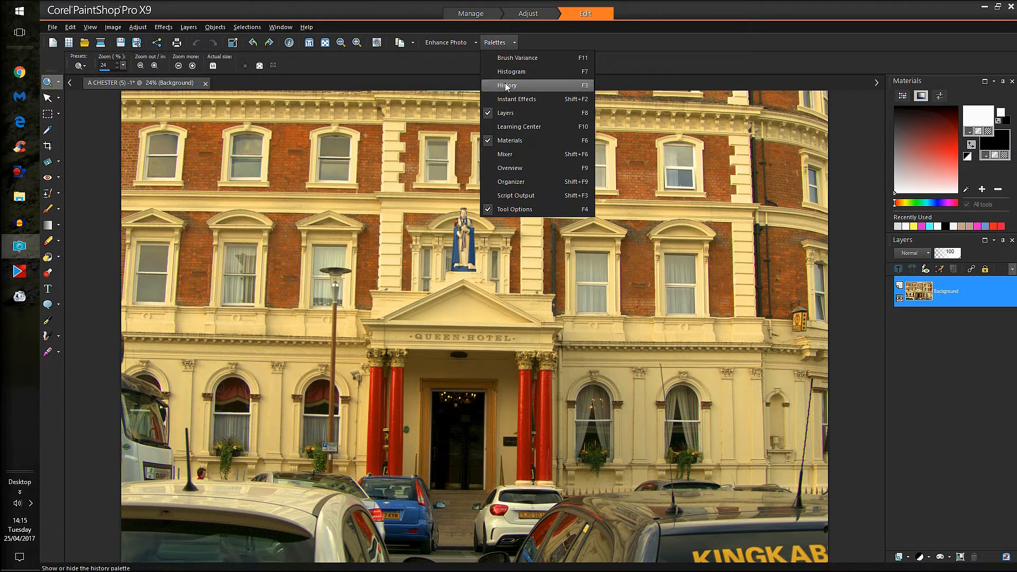
pyautogui.moveTo(516, 168)
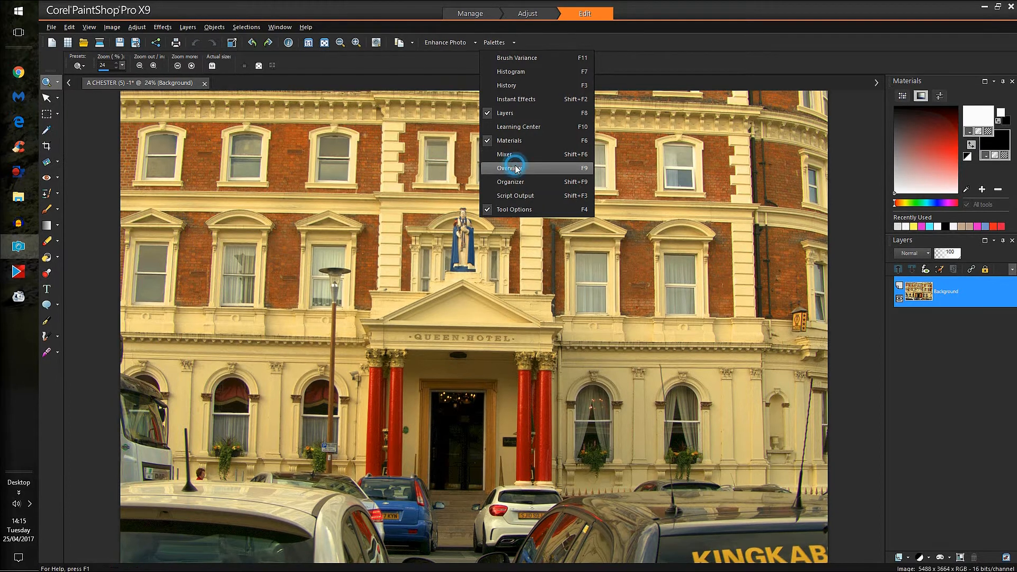
pyautogui.click(511, 168)
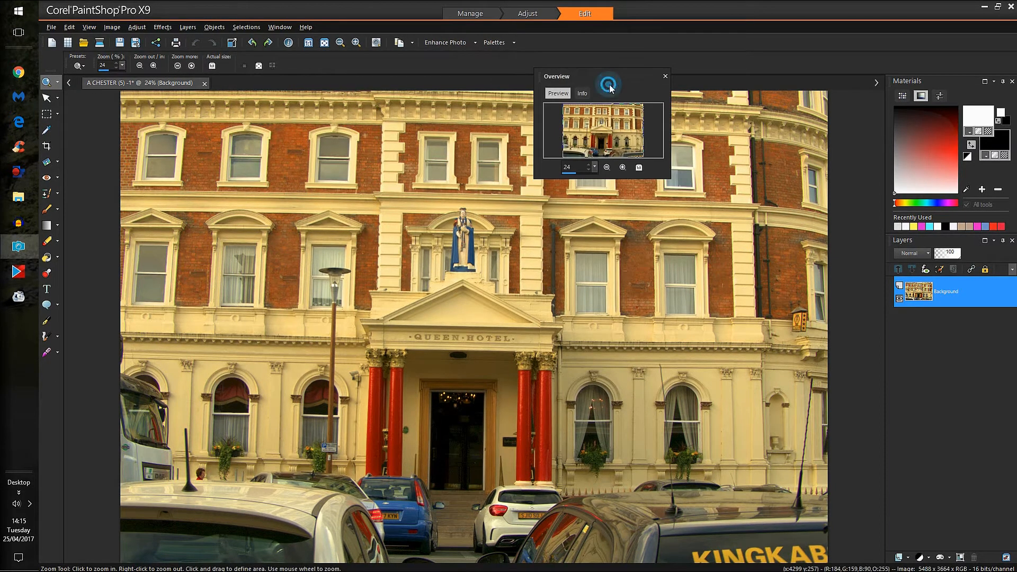
pyautogui.click(664, 75)
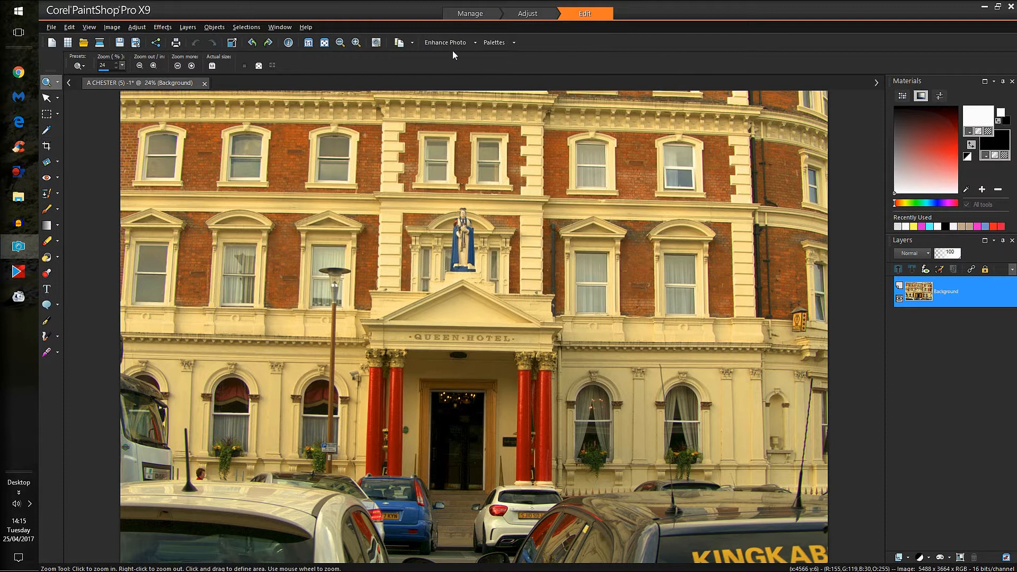
# - Toggle the Organizer palette on, off and on again so it stays showing
pyautogui.click(496, 43)
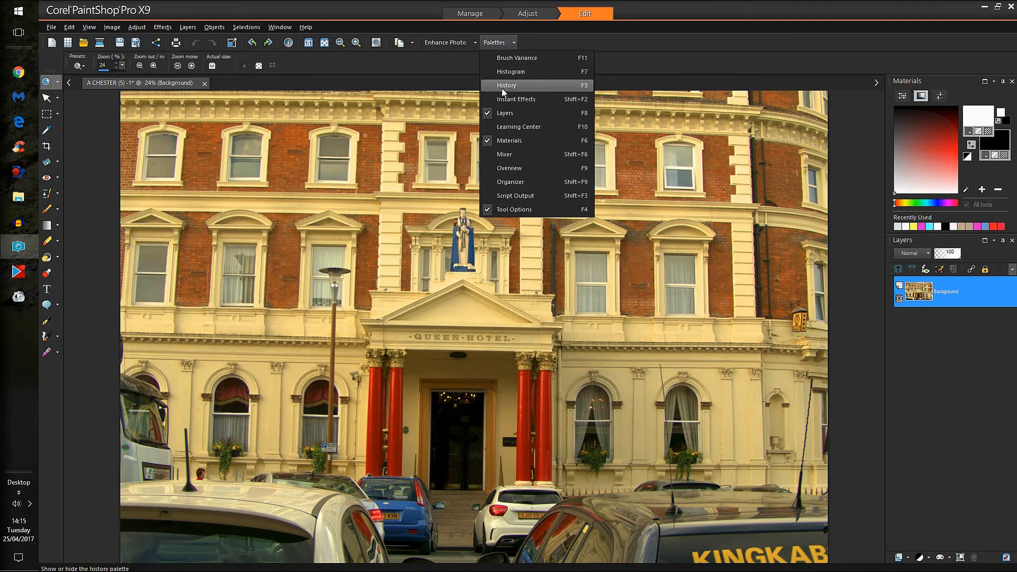
pyautogui.click(511, 181)
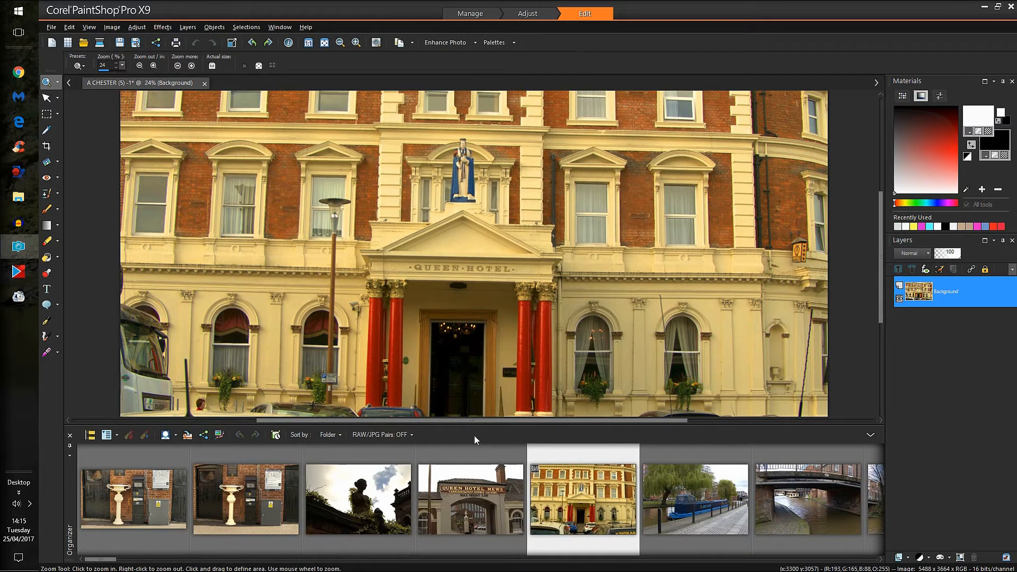
pyautogui.moveTo(723, 274)
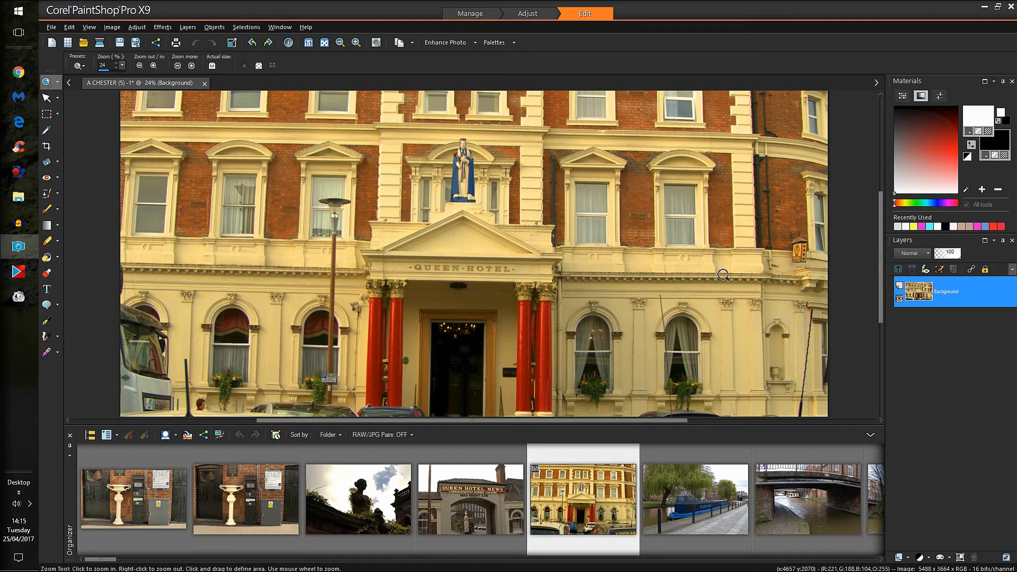
pyautogui.moveTo(619, 460)
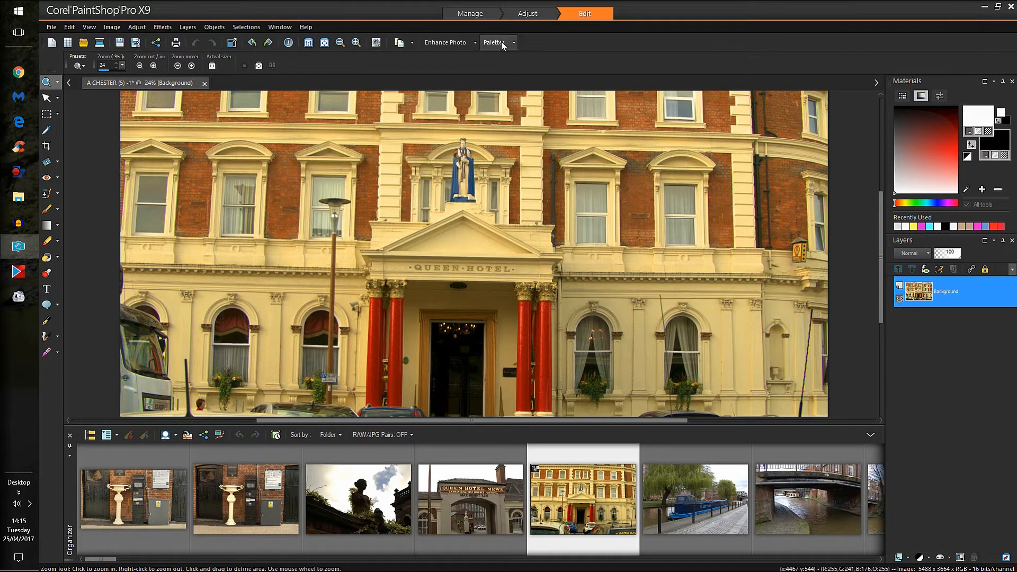
pyautogui.click(497, 43)
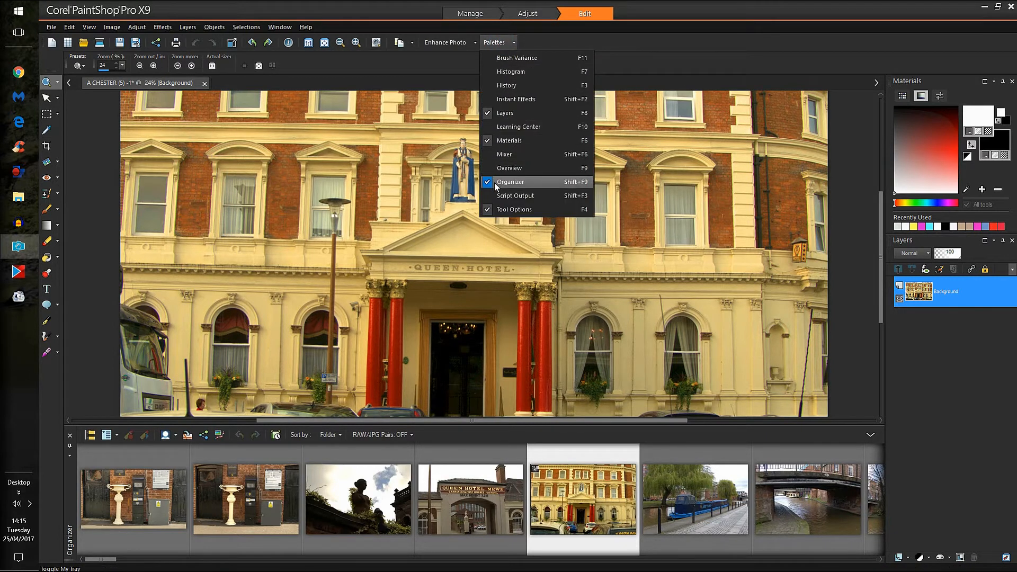
pyautogui.click(511, 182)
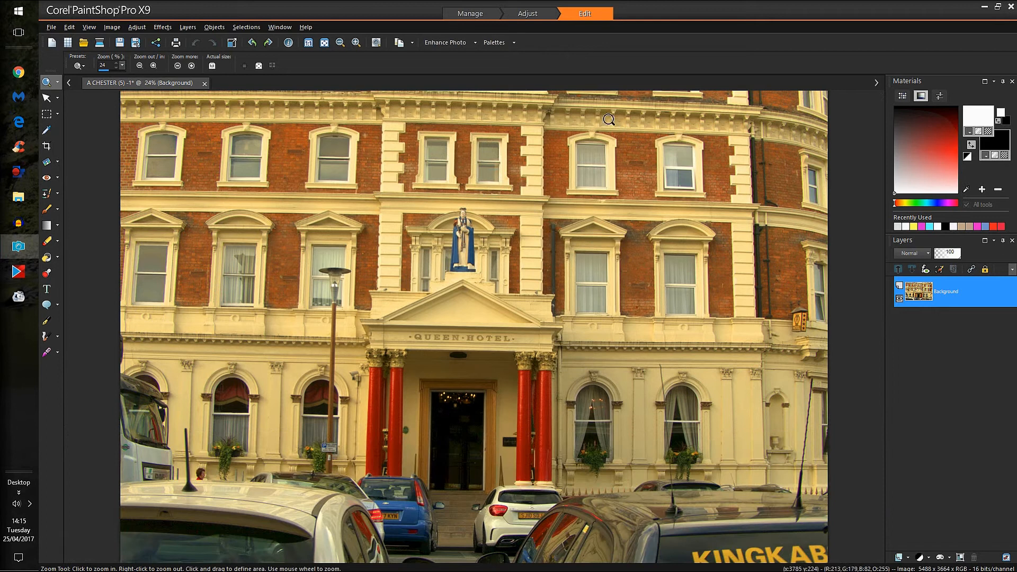
pyautogui.click(497, 42)
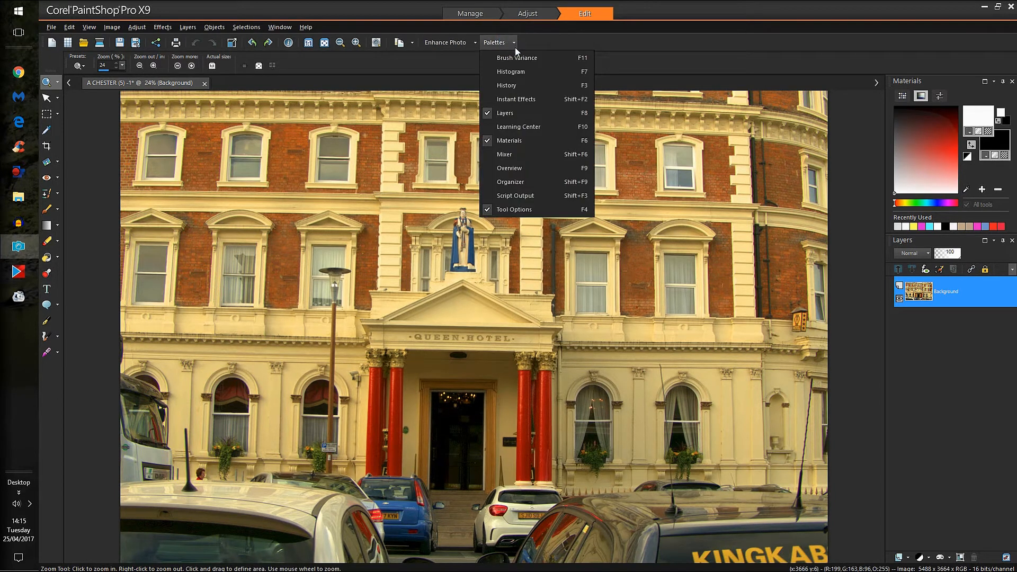
pyautogui.moveTo(509, 182)
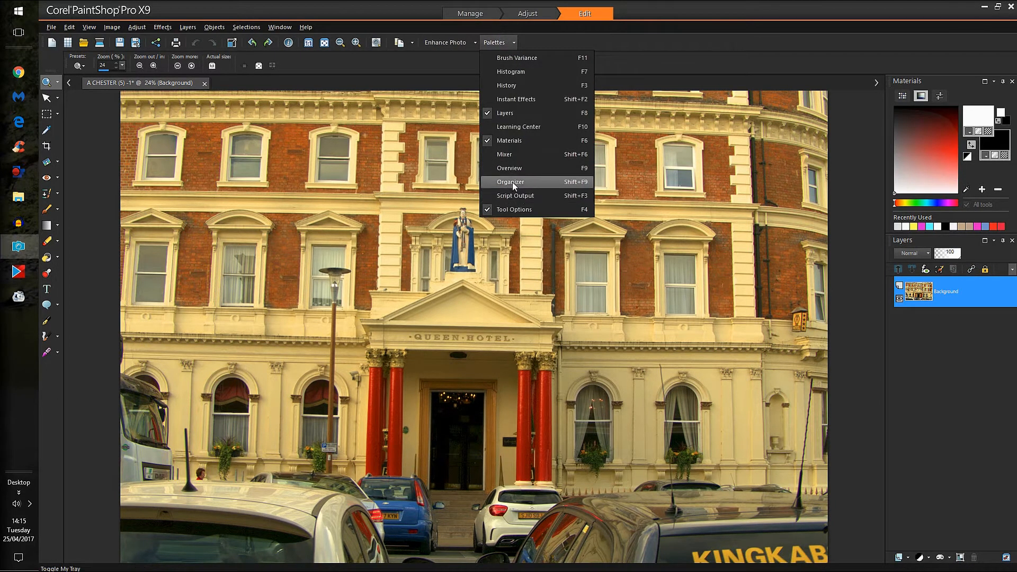
pyautogui.click(511, 182)
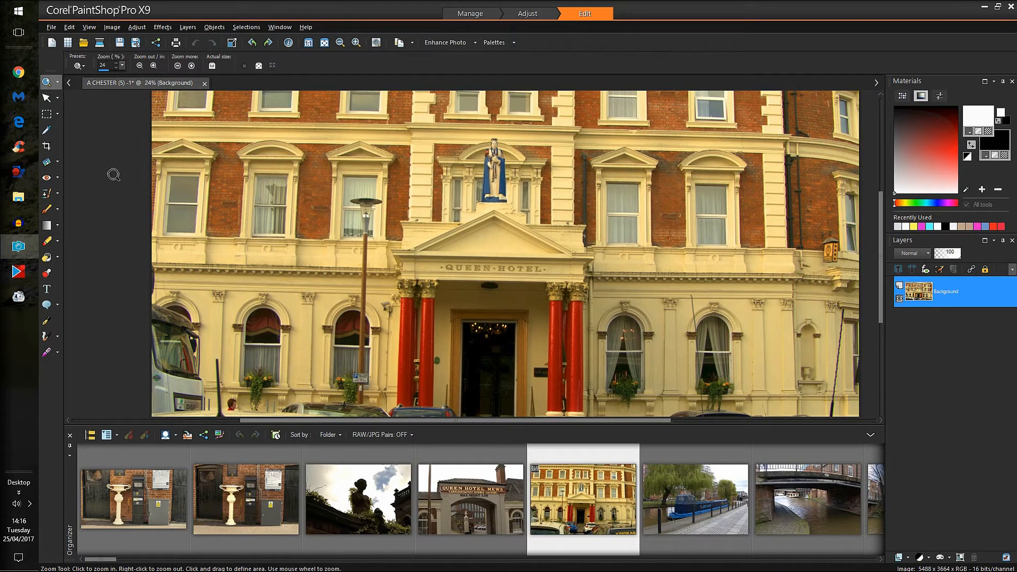
# - Draw a crop area around the statue, then leave the close-up crop preview
pyautogui.click(46, 97)
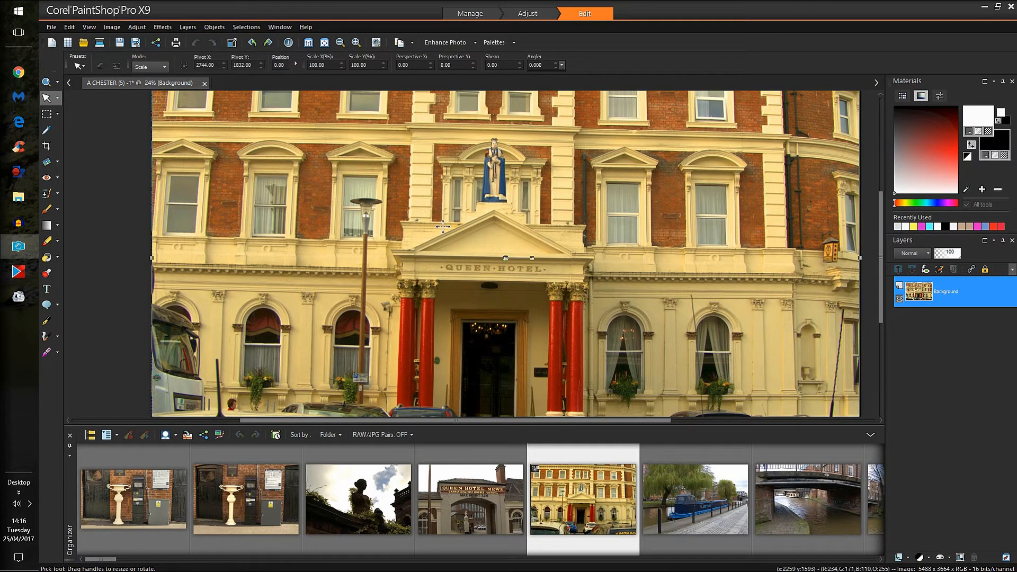
pyautogui.moveTo(521, 224)
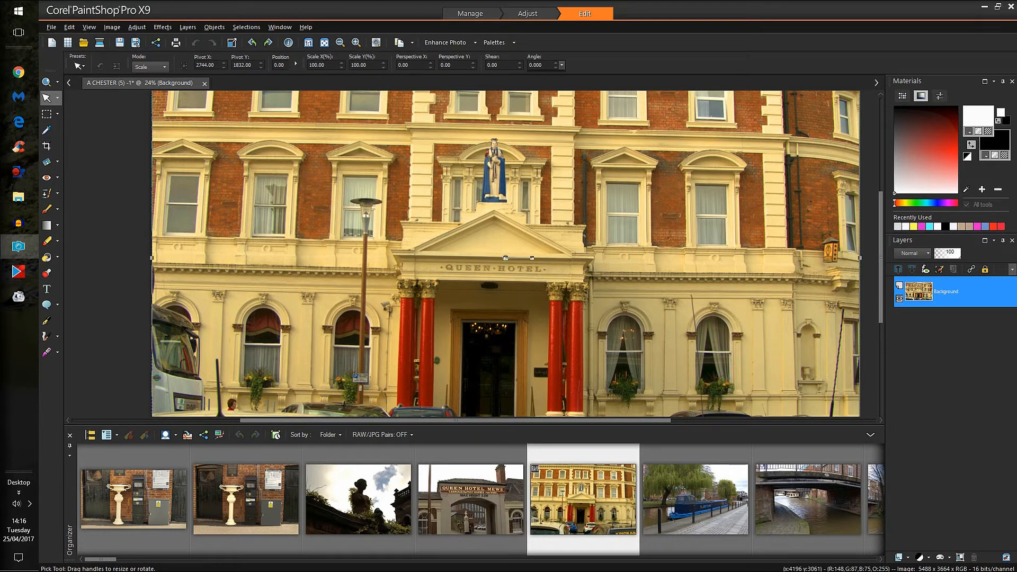
pyautogui.moveTo(603, 289)
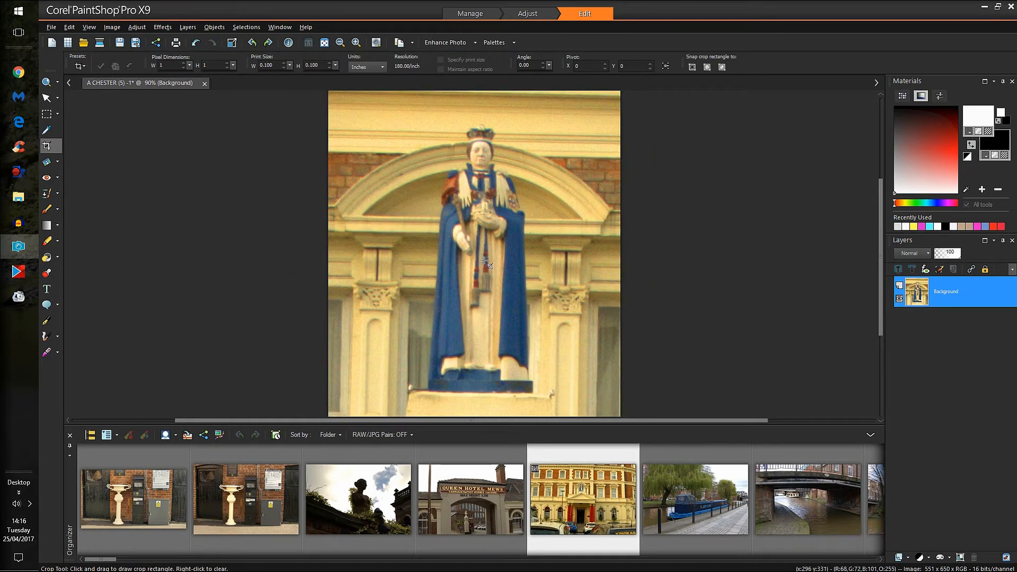
pyautogui.click(340, 43)
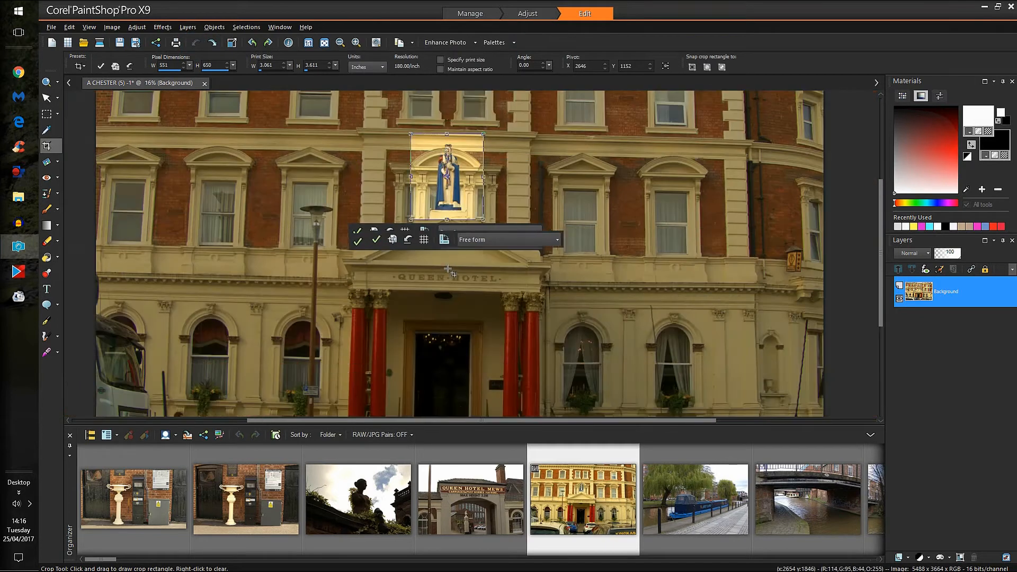
# - Level the photo along the building's horizontal cornice with Straighten, trimming tilted edges
pyautogui.click(340, 42)
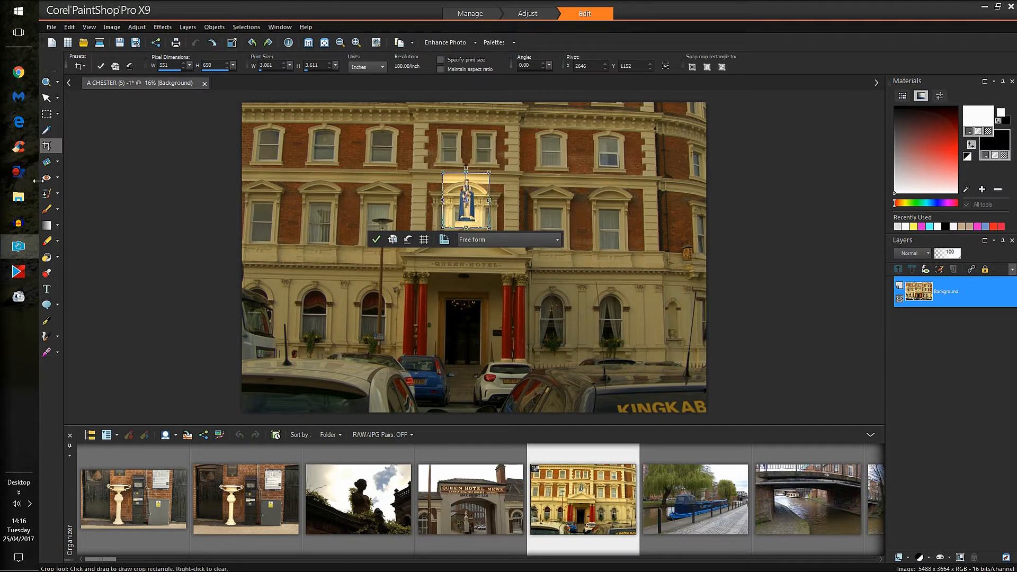
pyautogui.moveTo(46, 146)
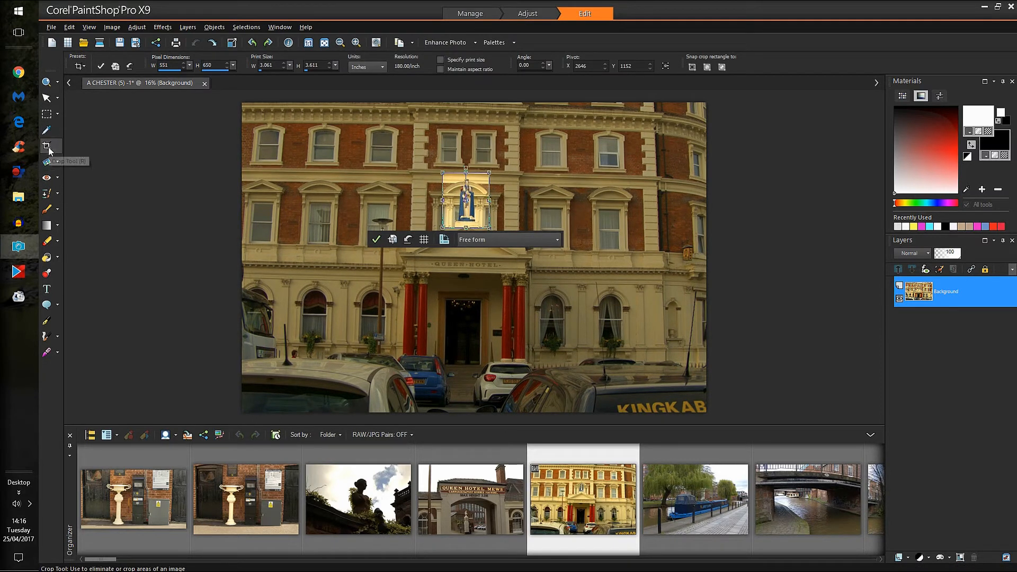
pyautogui.moveTo(46, 162)
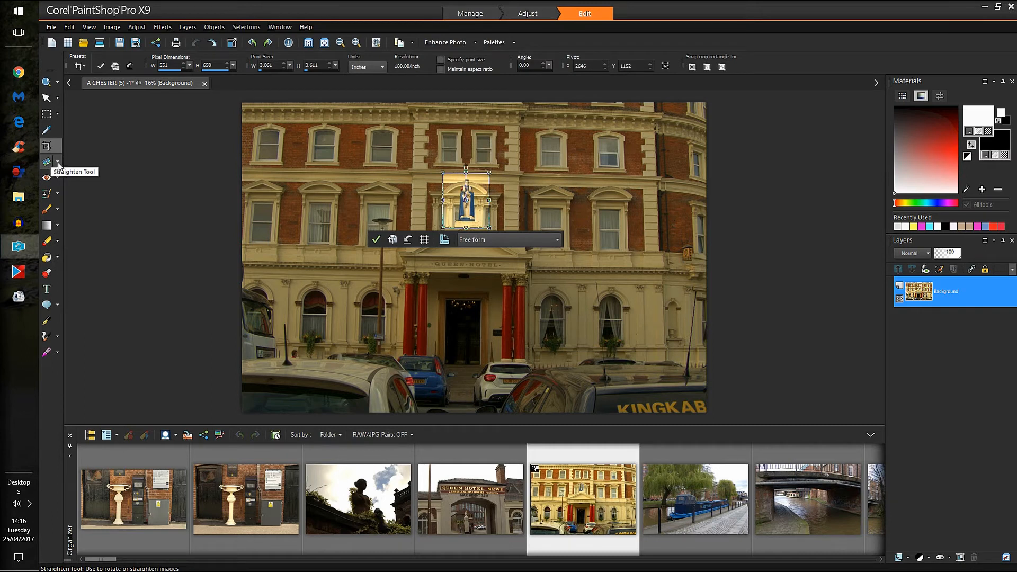
pyautogui.click(57, 178)
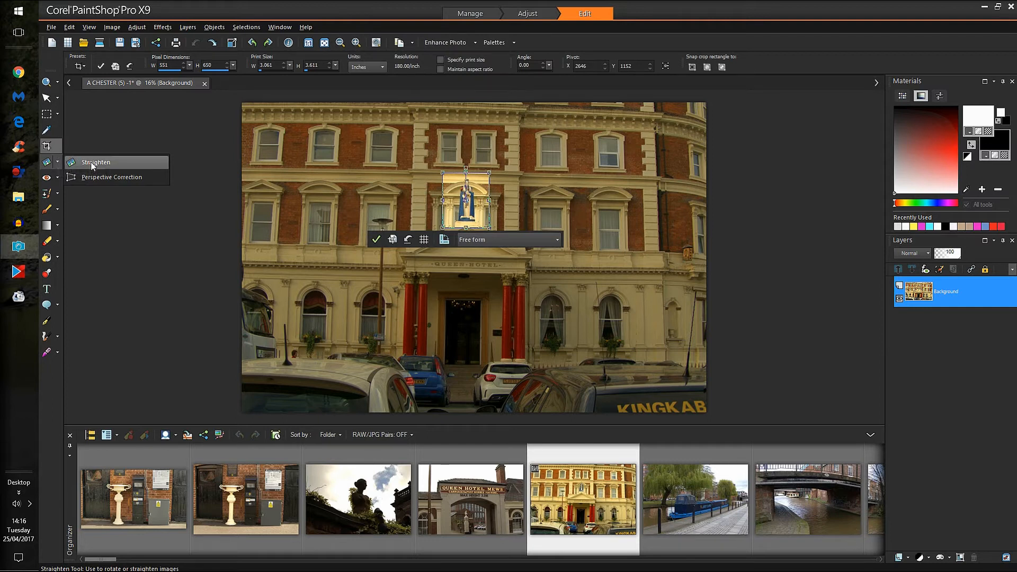
pyautogui.click(96, 162)
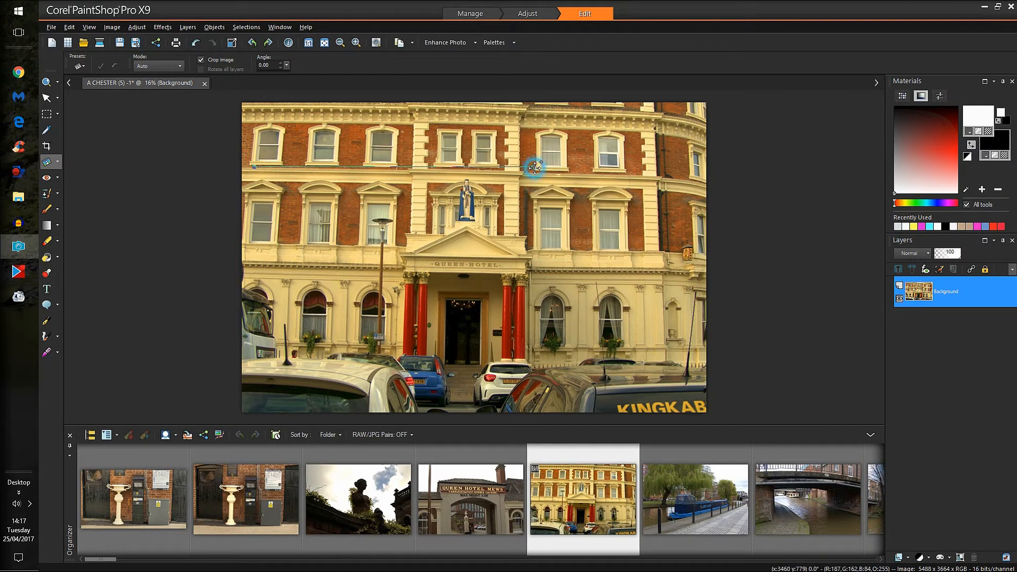
pyautogui.moveTo(535, 167); pyautogui.dragTo(648, 176)
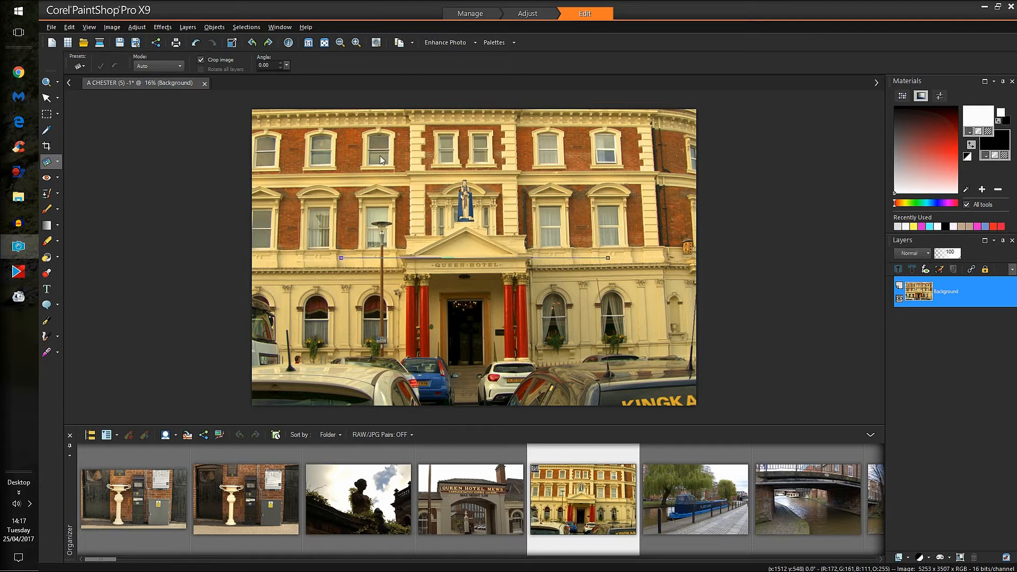
pyautogui.moveTo(610, 266)
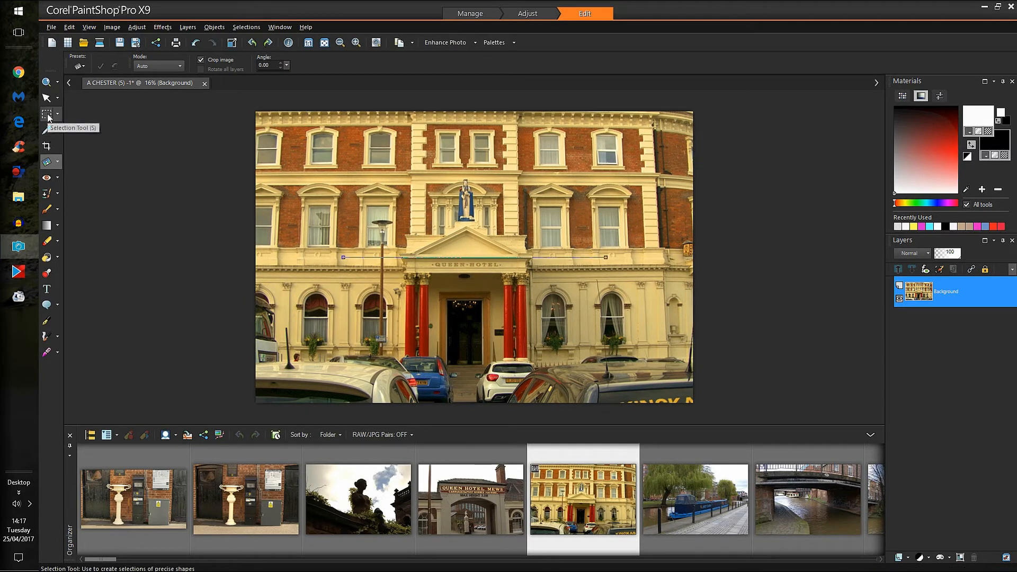
# - Clear the old crop, mark the facade above the parked cars, and apply
pyautogui.click(46, 114)
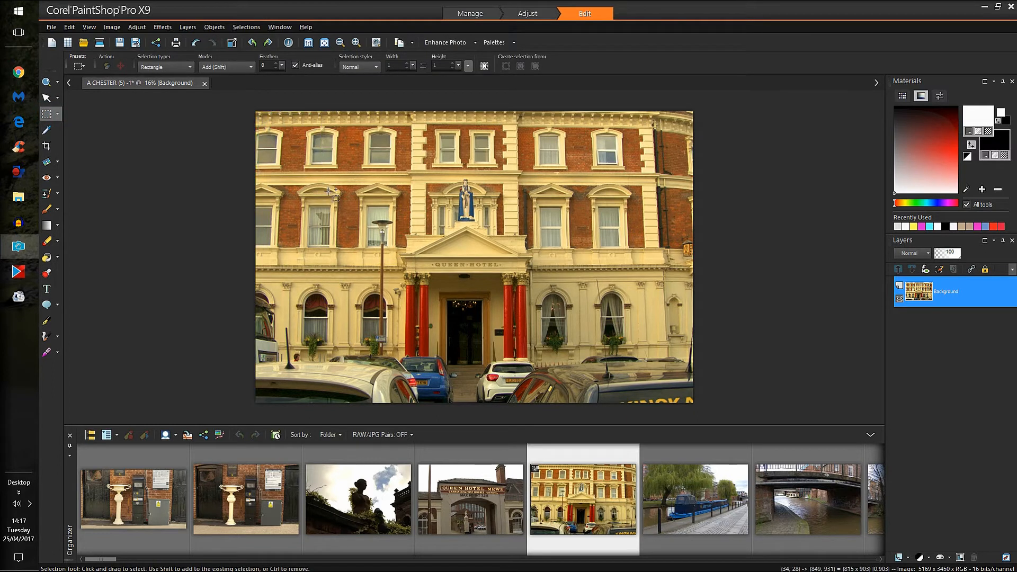
pyautogui.click(46, 145)
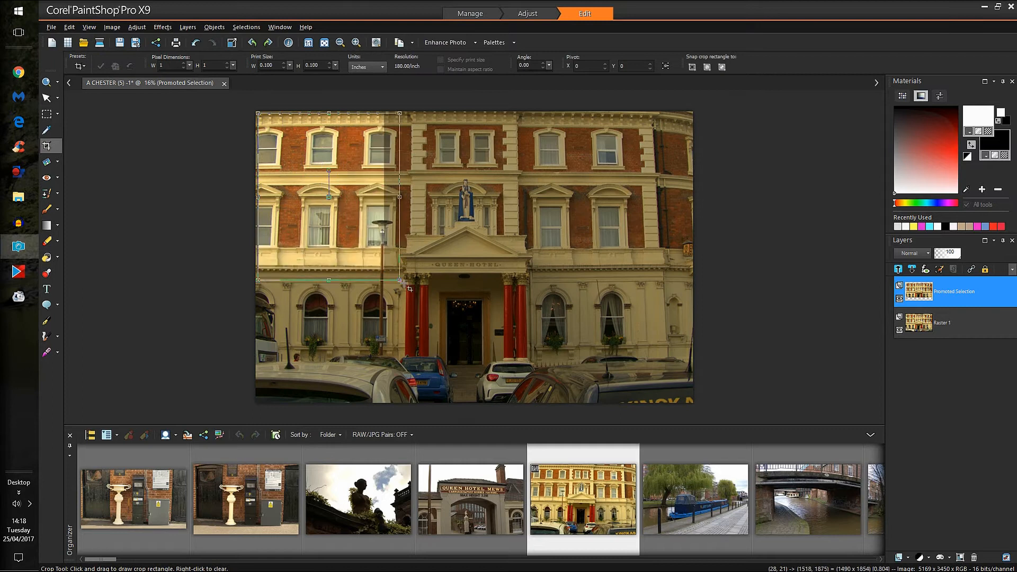
pyautogui.moveTo(399, 280); pyautogui.dragTo(604, 344)
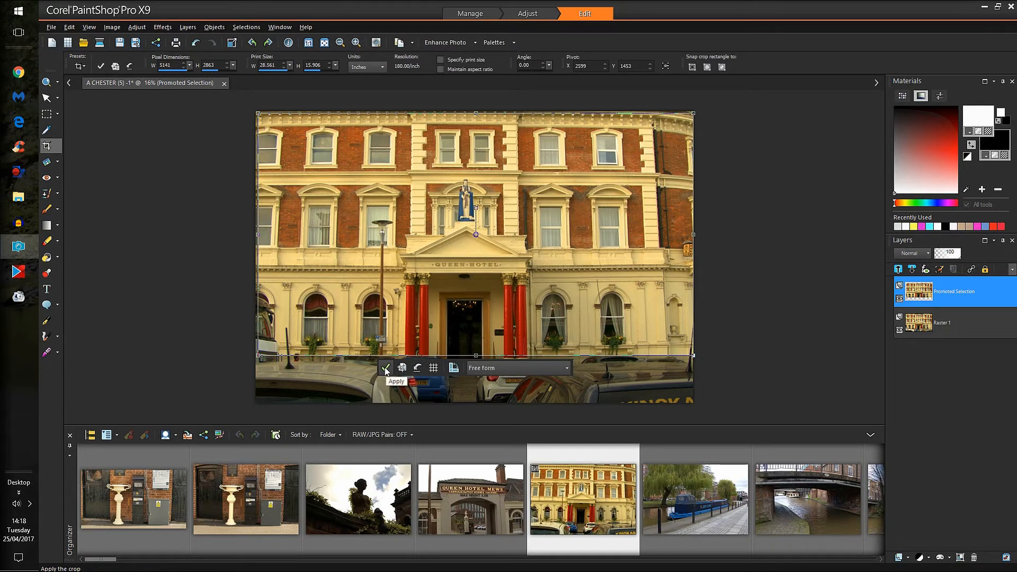
pyautogui.click(385, 368)
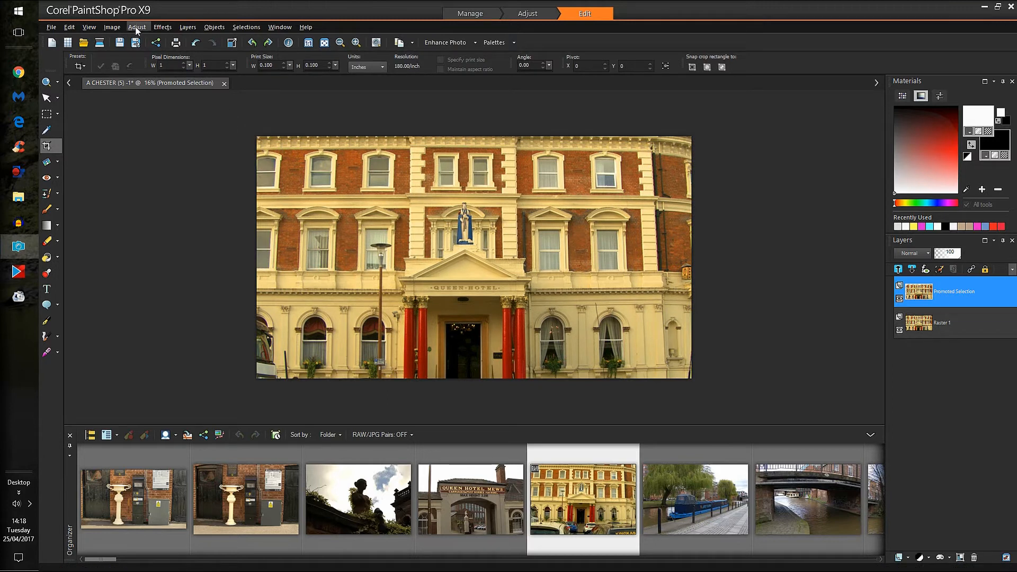
pyautogui.click(136, 27)
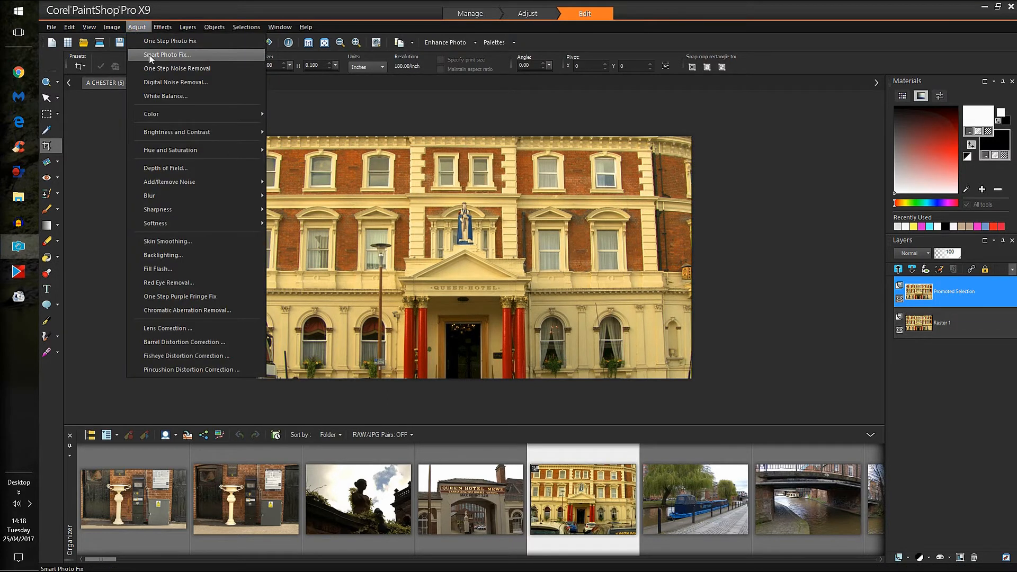
pyautogui.moveTo(175, 82)
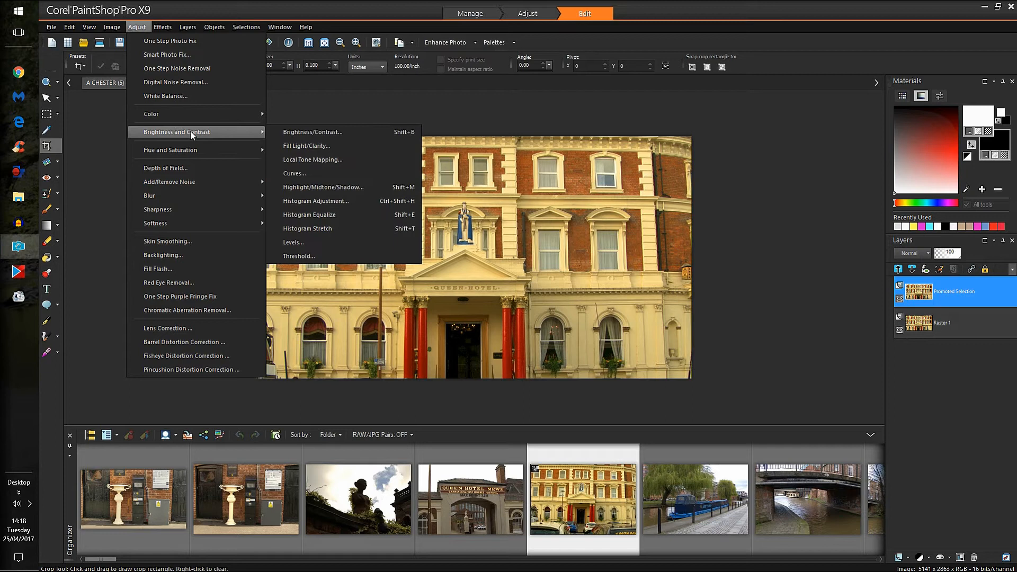
pyautogui.moveTo(306, 145)
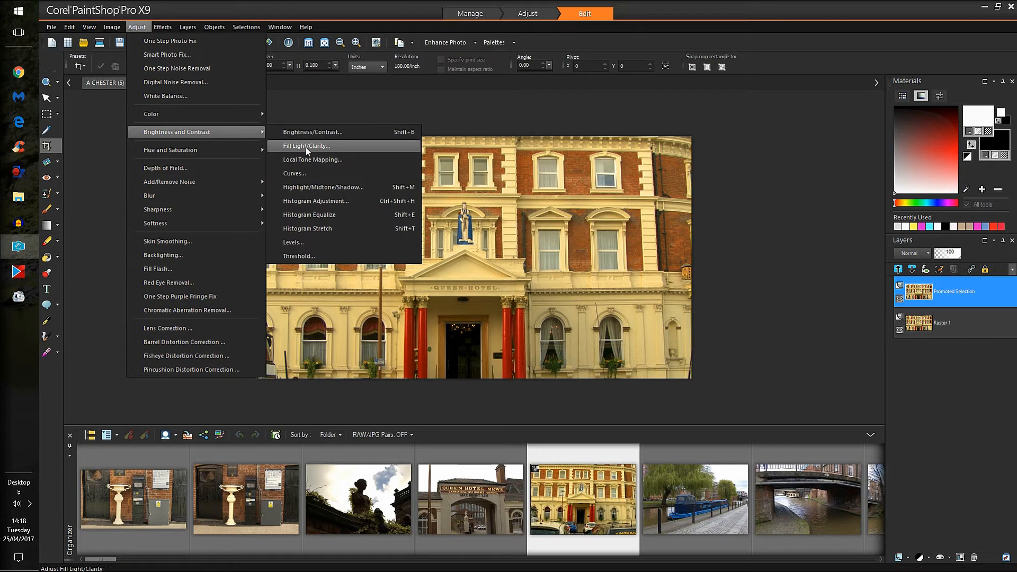
pyautogui.click(306, 145)
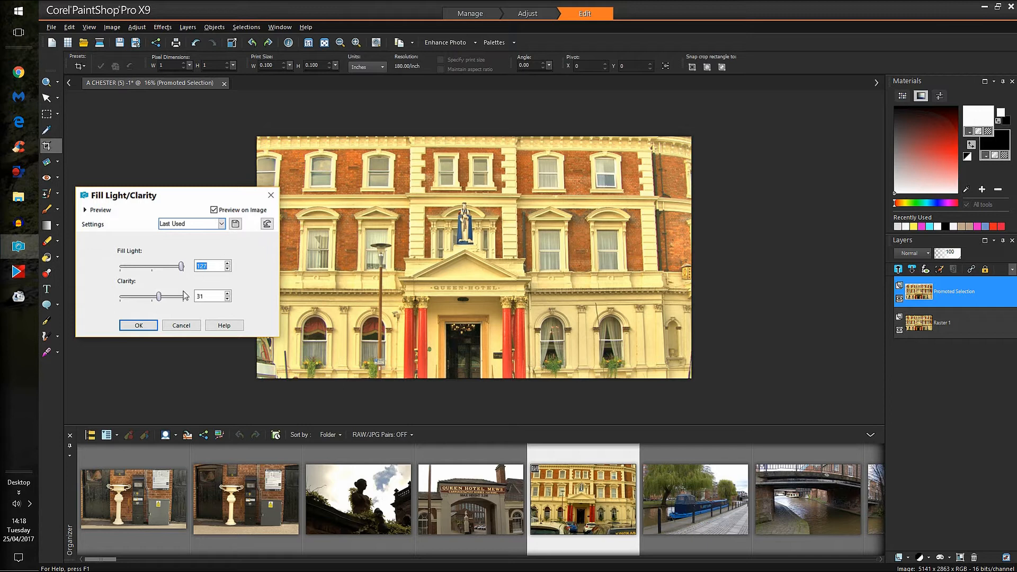
pyautogui.moveTo(159, 297); pyautogui.dragTo(180, 296)
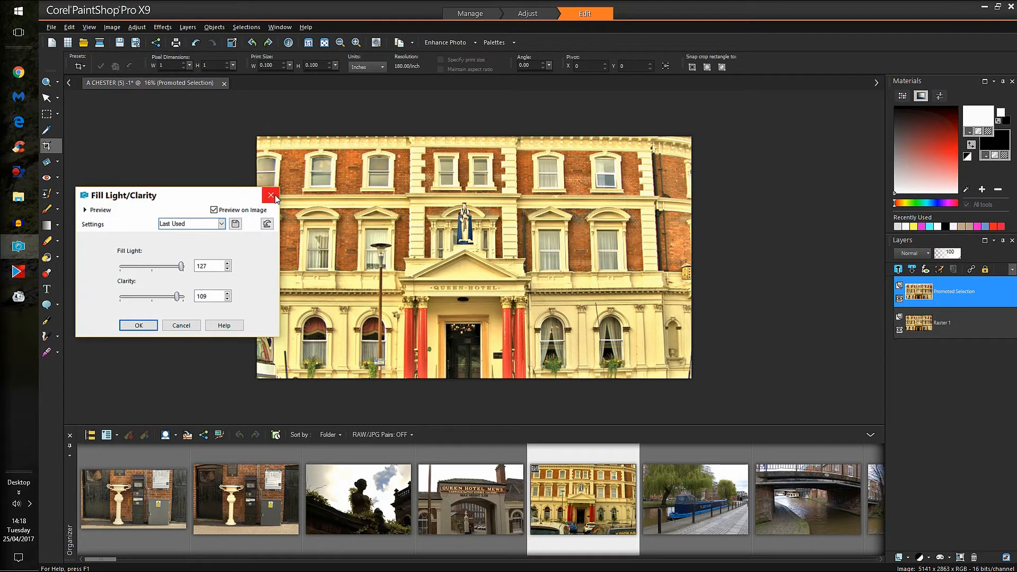
pyautogui.moveTo(273, 196)
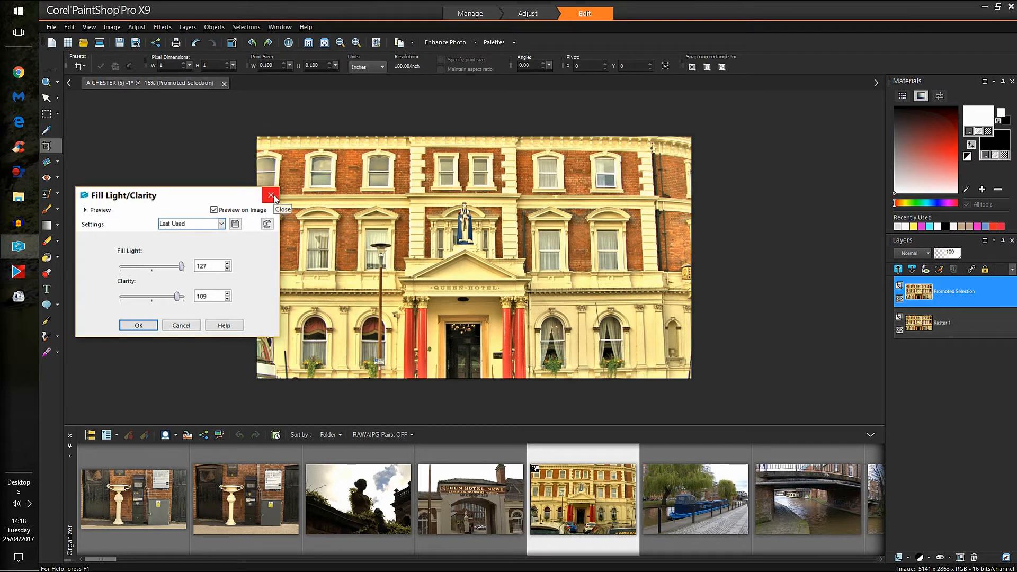
pyautogui.click(271, 196)
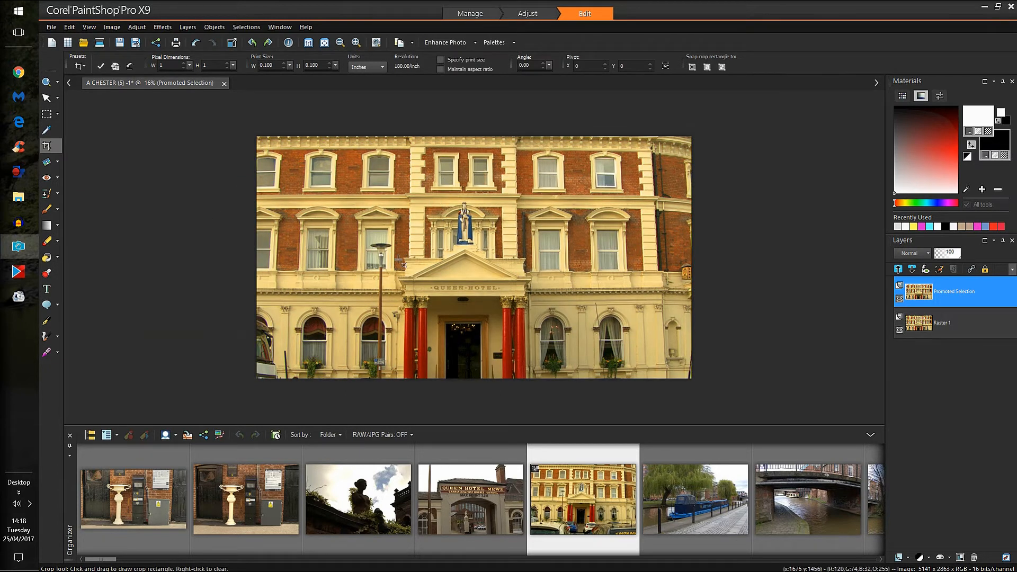
pyautogui.moveTo(581, 279)
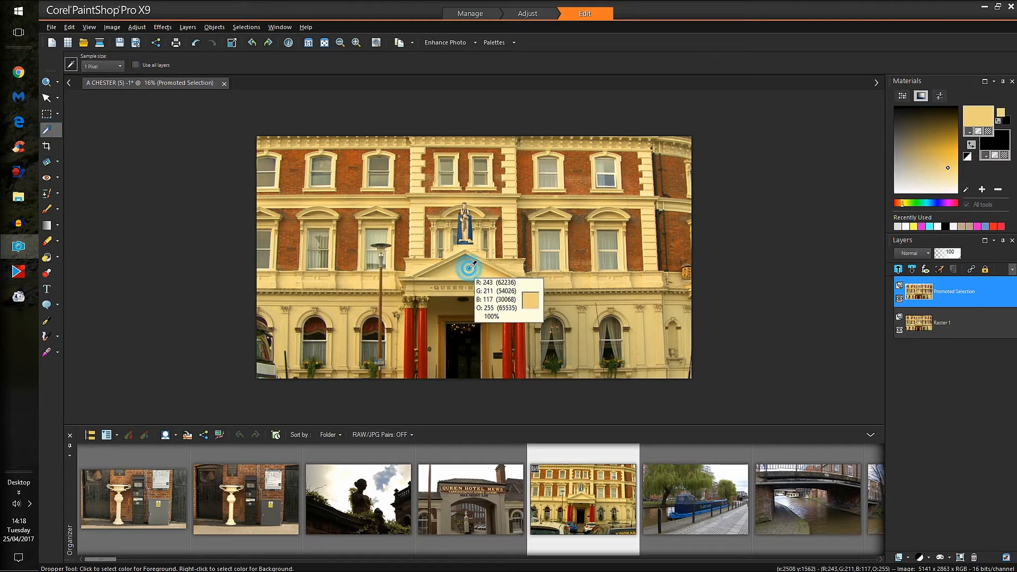
pyautogui.moveTo(457, 48)
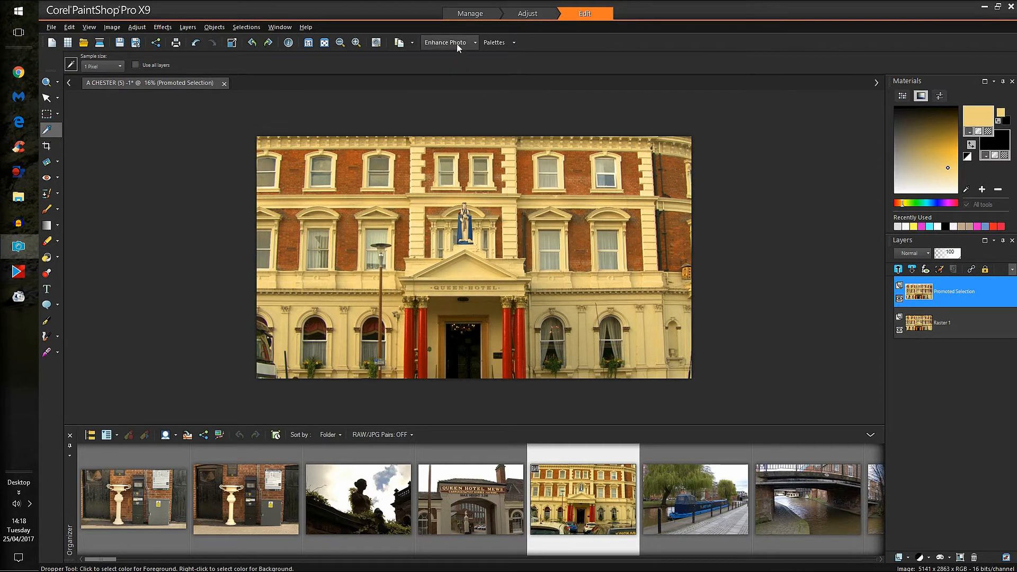
# - Apply Smart White Balance from Enhance Photo to remove the stonework's yellow cast
pyautogui.click(447, 42)
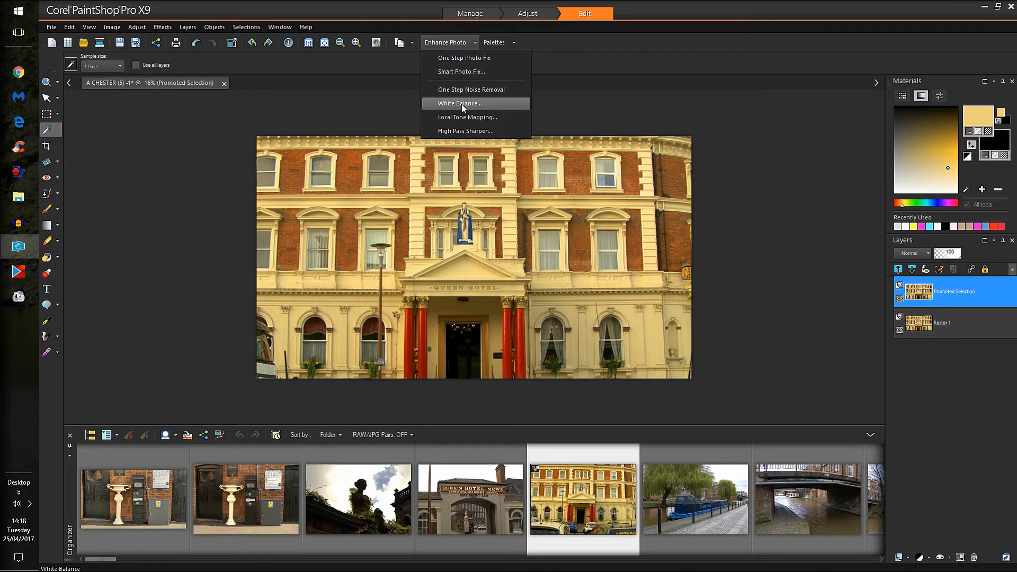
pyautogui.click(459, 103)
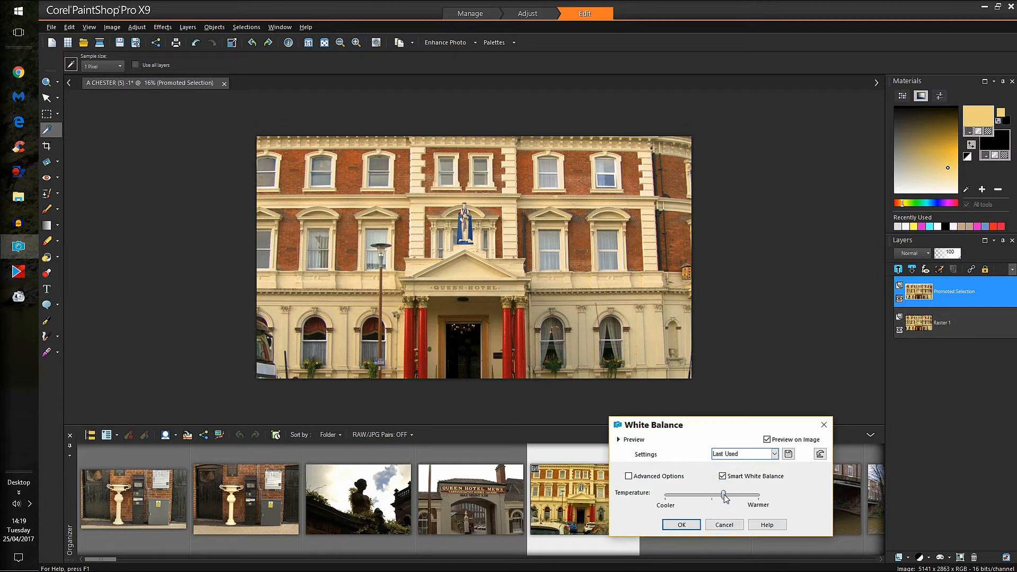
pyautogui.moveTo(681, 525)
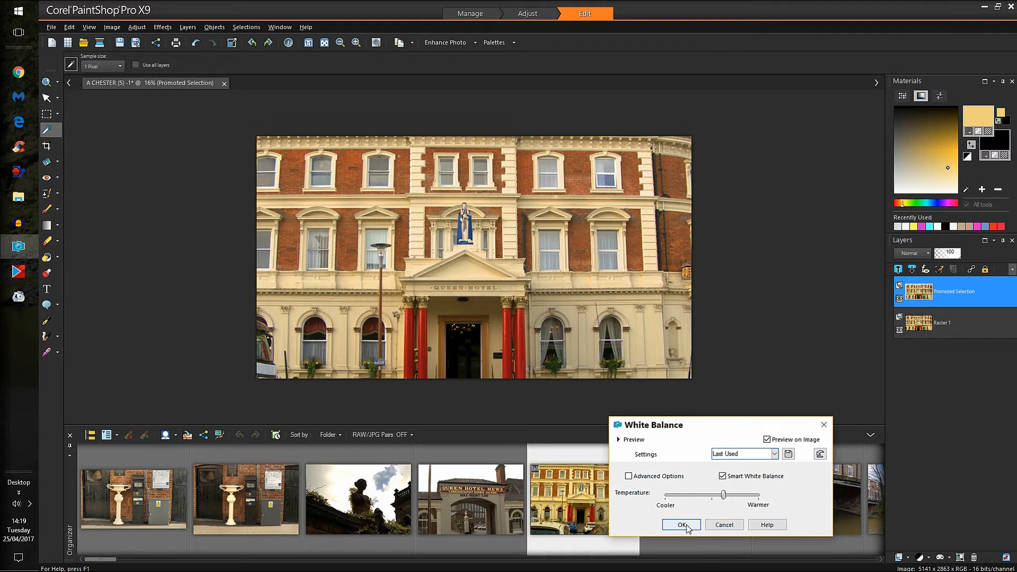
pyautogui.click(680, 525)
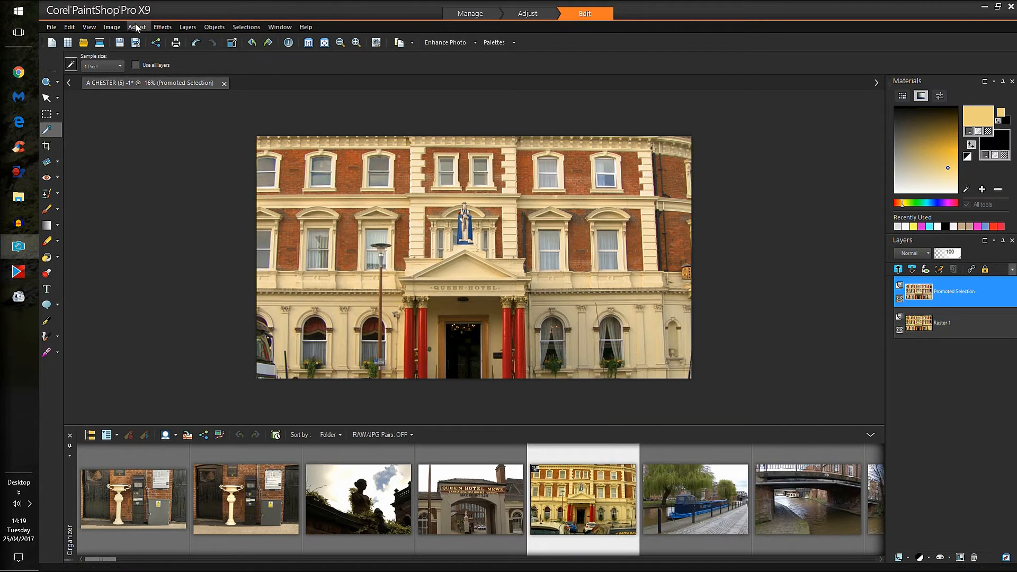
# - Open Vibrancy, try strengths from -69 up to 100, and apply 35
pyautogui.click(136, 26)
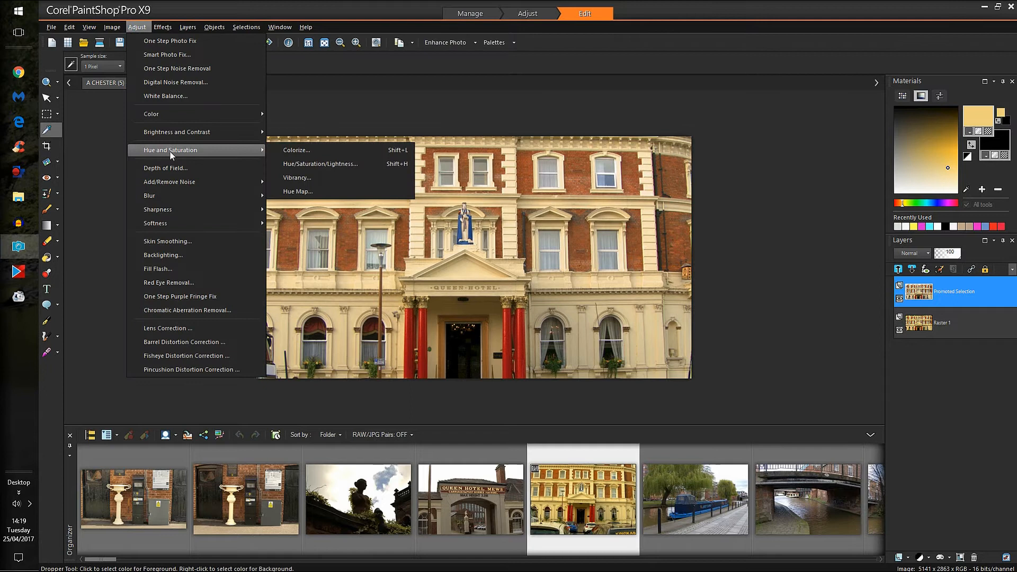
pyautogui.moveTo(233, 157)
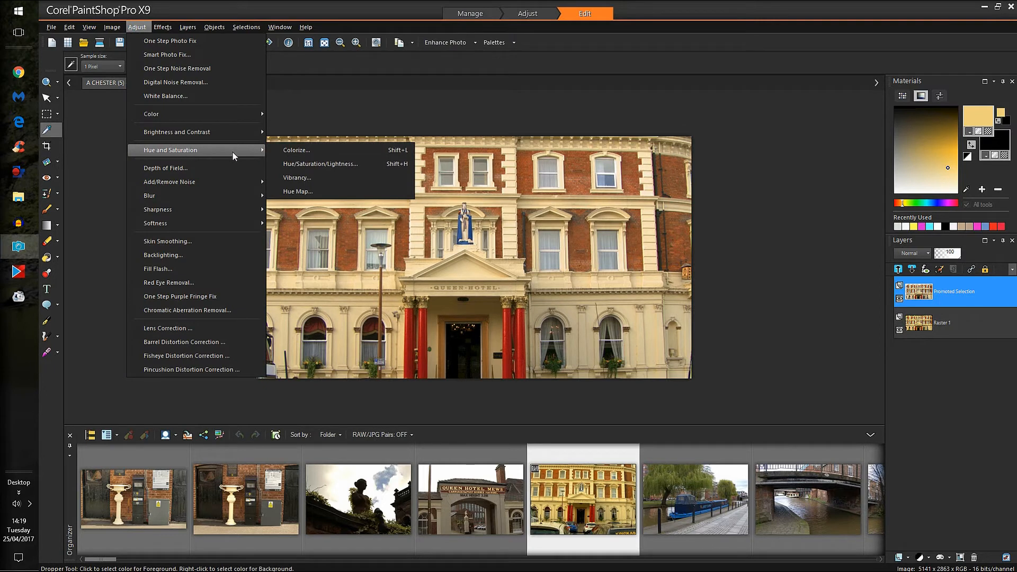
pyautogui.click(301, 179)
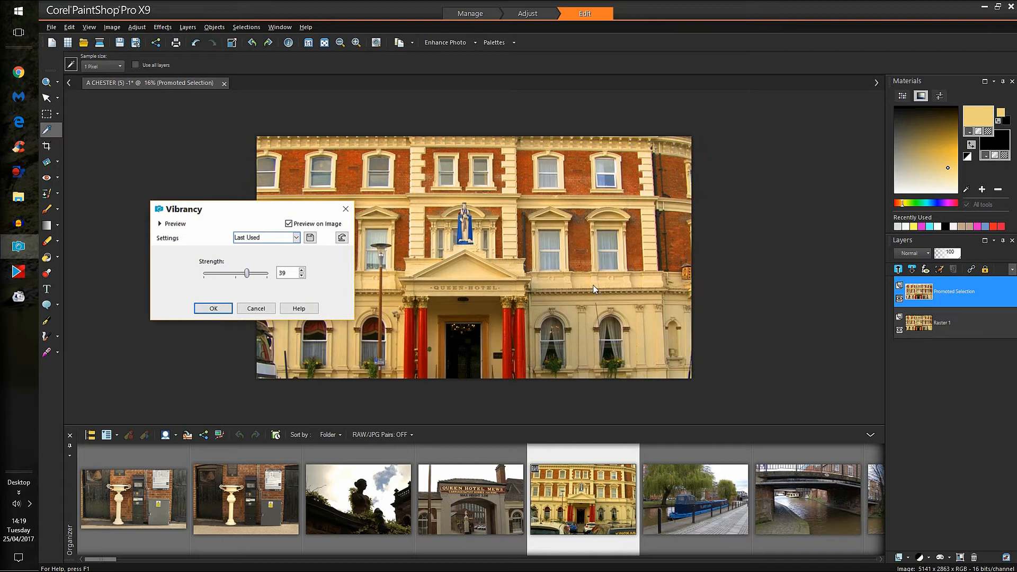
pyautogui.moveTo(441, 161)
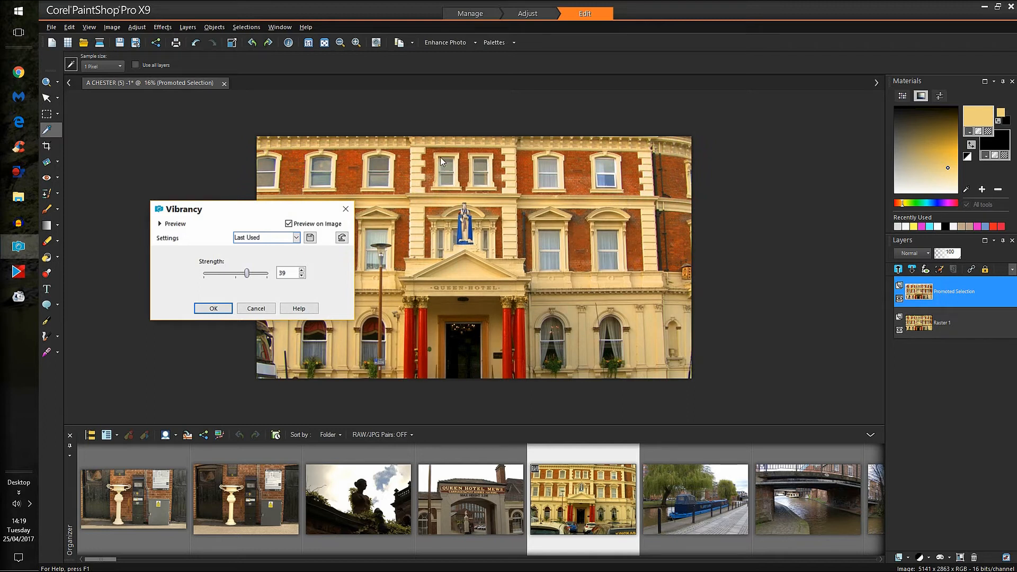
pyautogui.moveTo(648, 241)
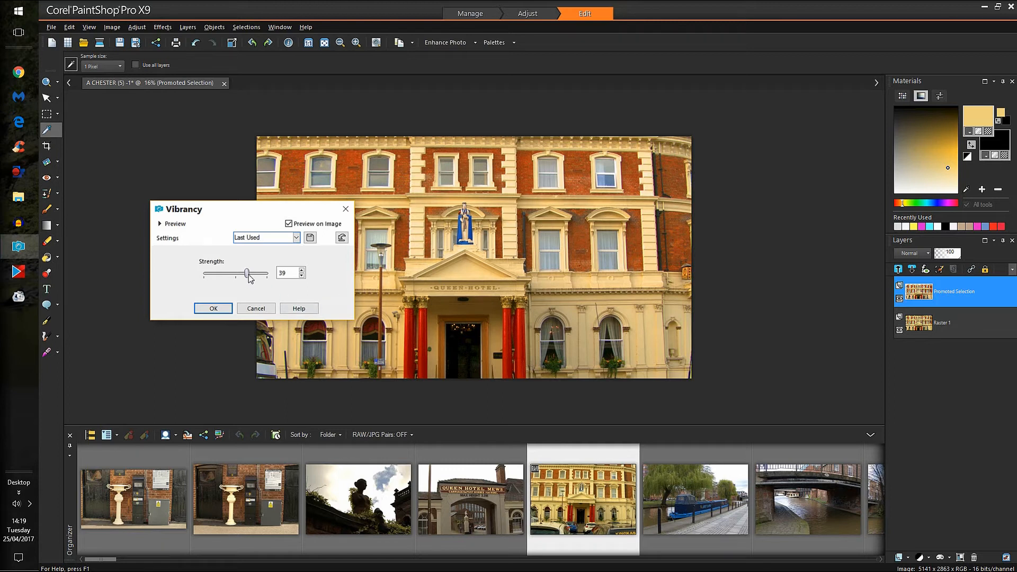
pyautogui.moveTo(247, 274); pyautogui.dragTo(221, 274)
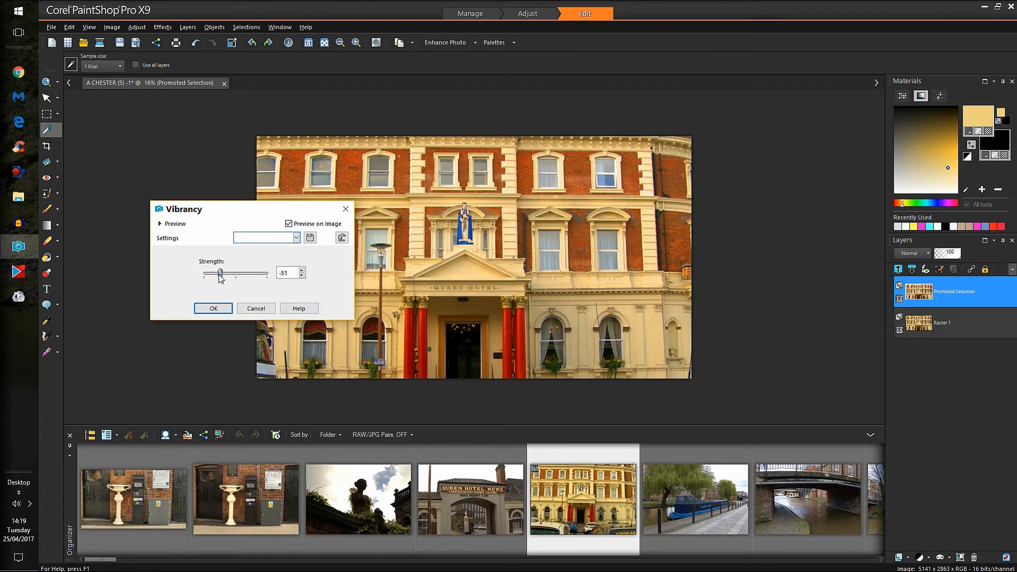
pyautogui.moveTo(221, 274); pyautogui.dragTo(208, 275)
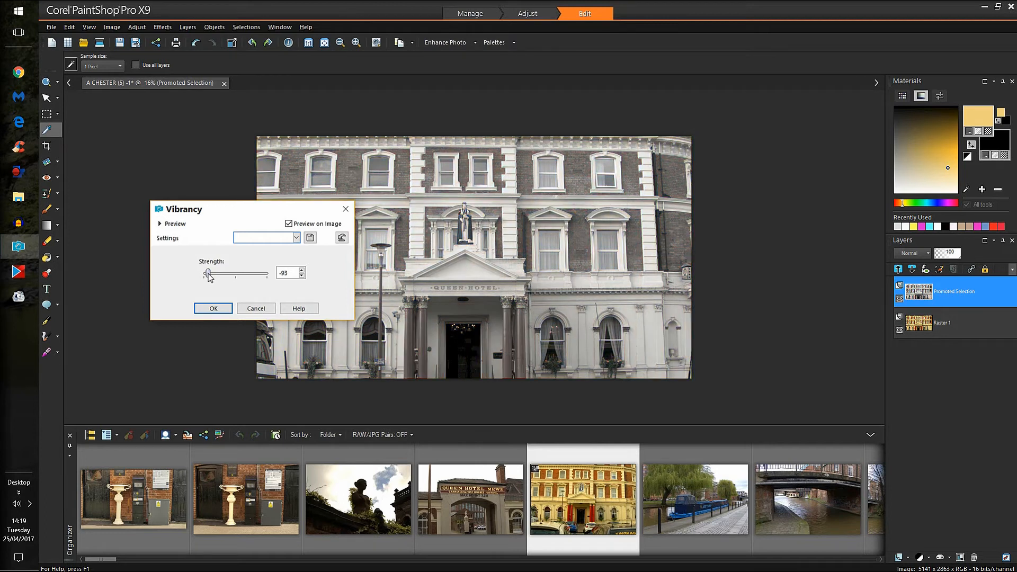
pyautogui.moveTo(208, 272); pyautogui.dragTo(216, 272)
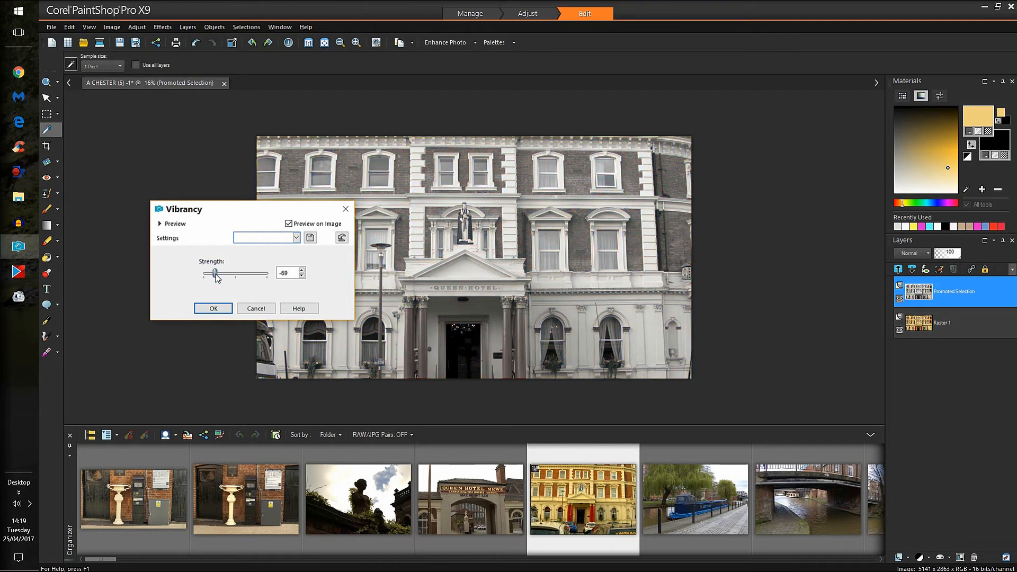
pyautogui.moveTo(214, 272); pyautogui.dragTo(262, 273)
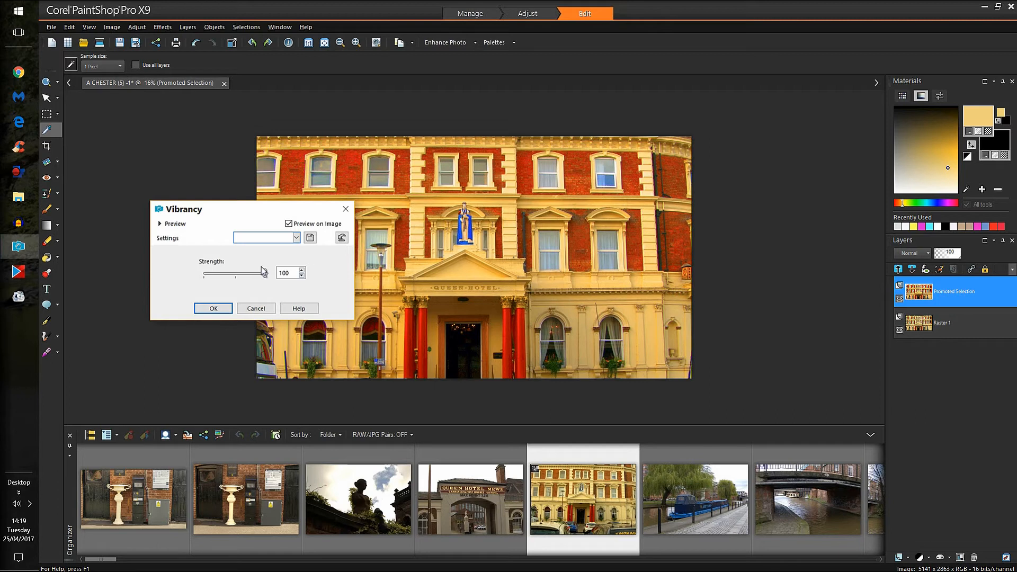
pyautogui.moveTo(253, 274); pyautogui.dragTo(247, 274)
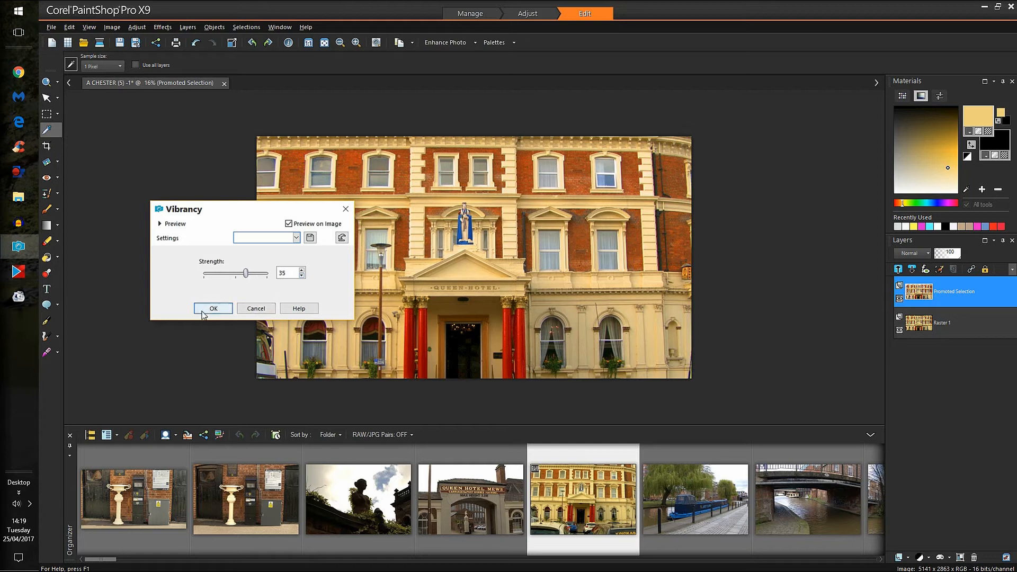
pyautogui.click(213, 308)
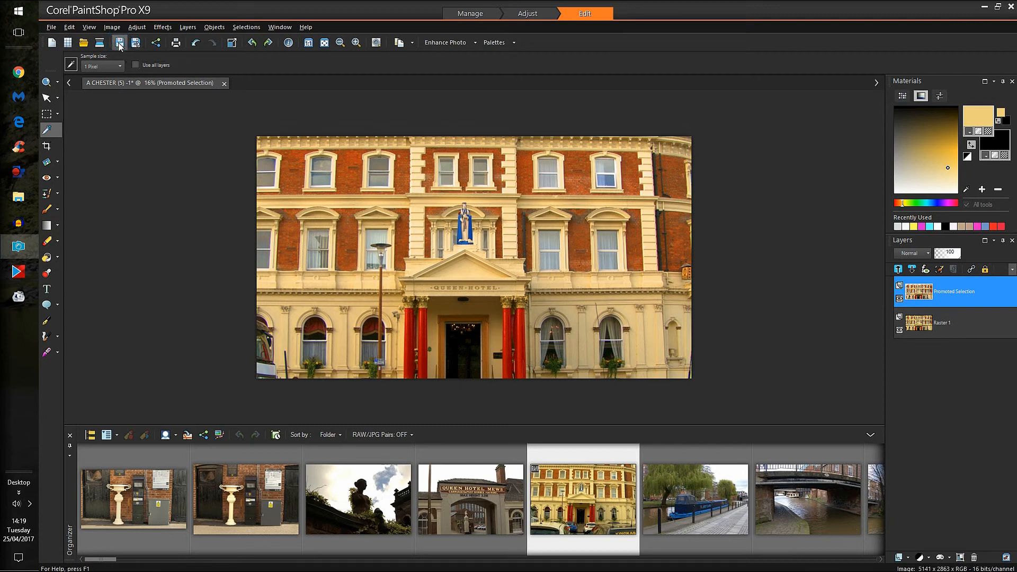
# - Start Save As and browse through Libraries into the 1_ALL_NEW_SHOTS folder
pyautogui.click(119, 42)
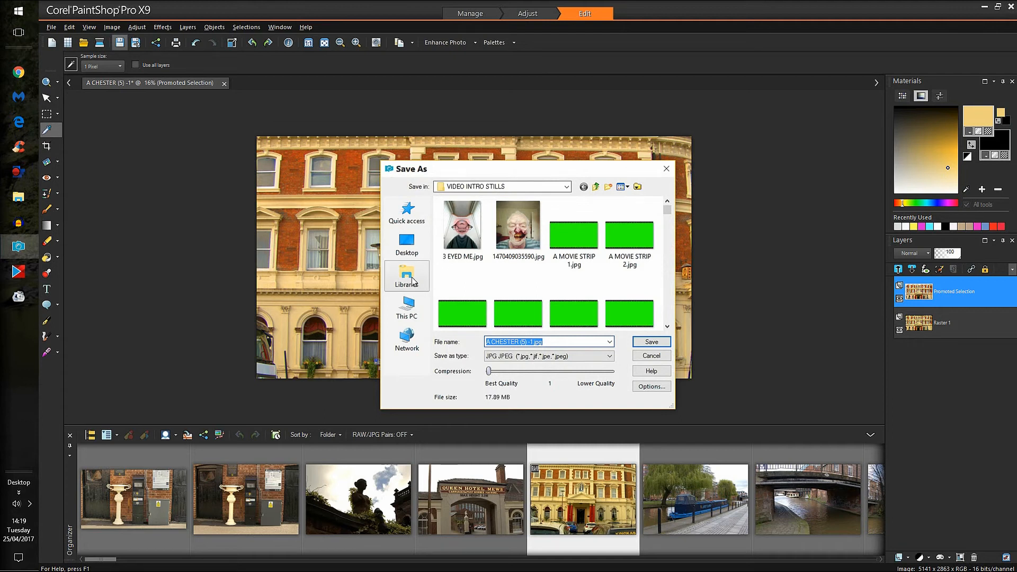
pyautogui.click(407, 276)
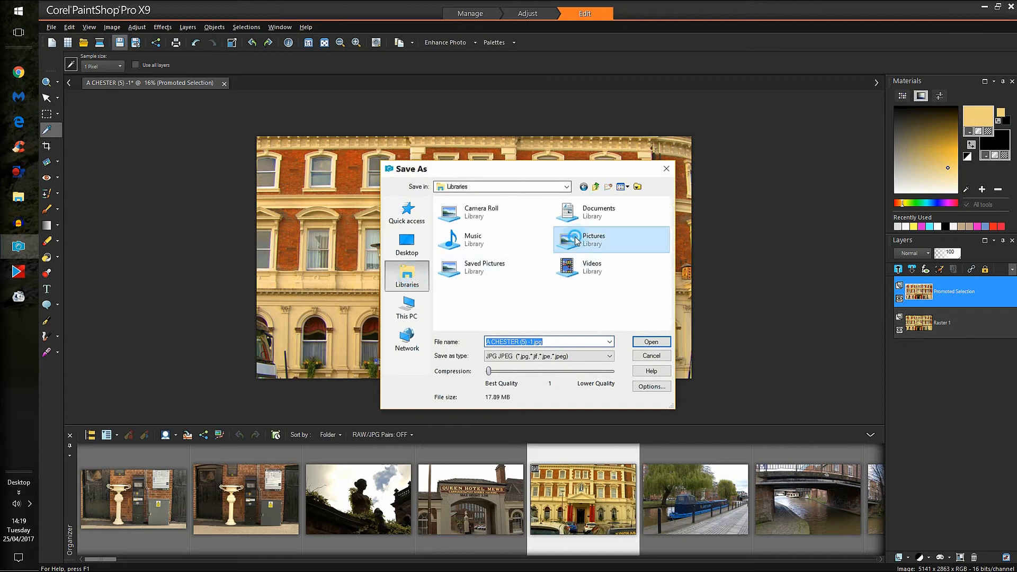
pyautogui.doubleClick(593, 239)
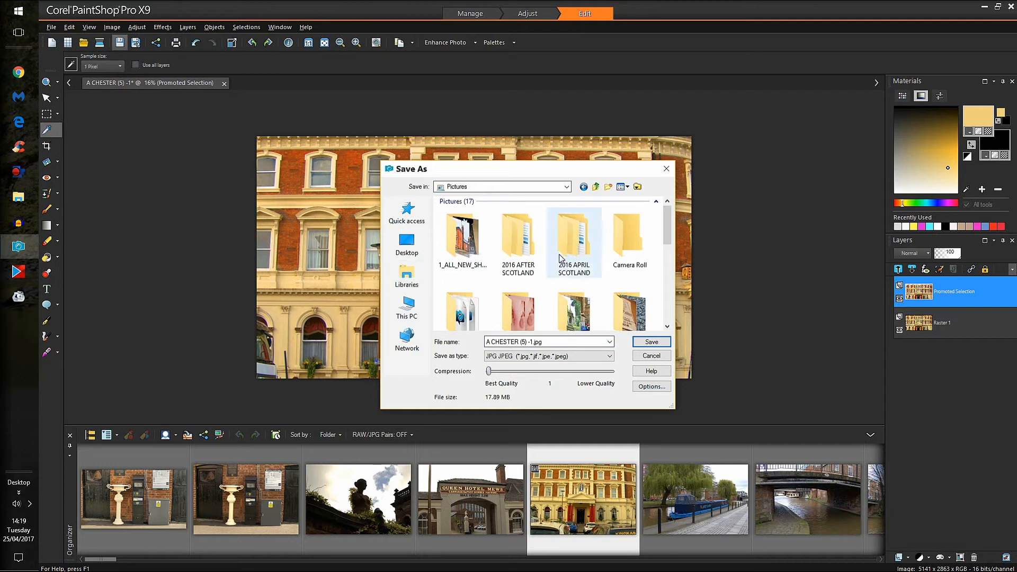
pyautogui.doubleClick(462, 234)
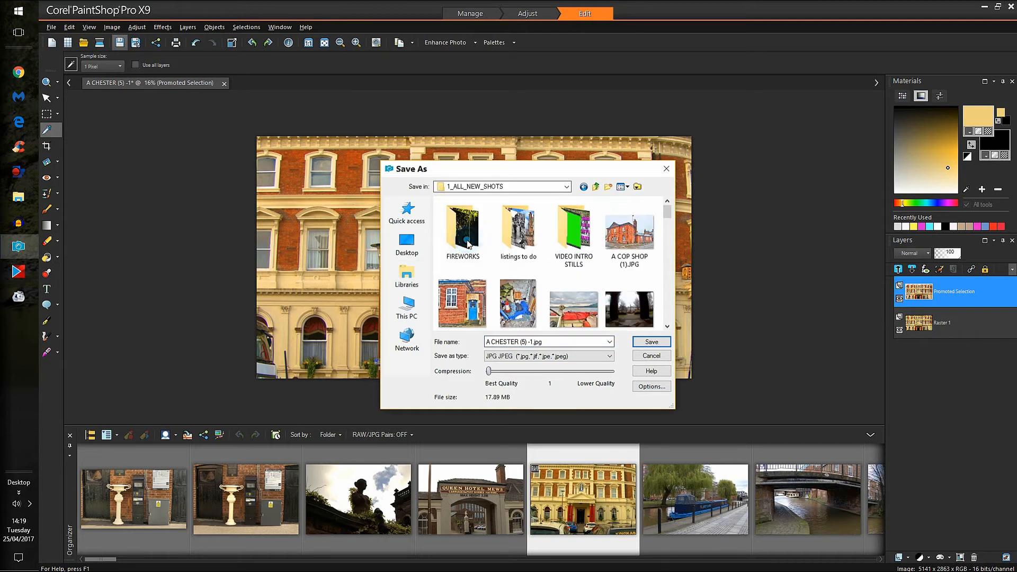
pyautogui.moveTo(528, 202)
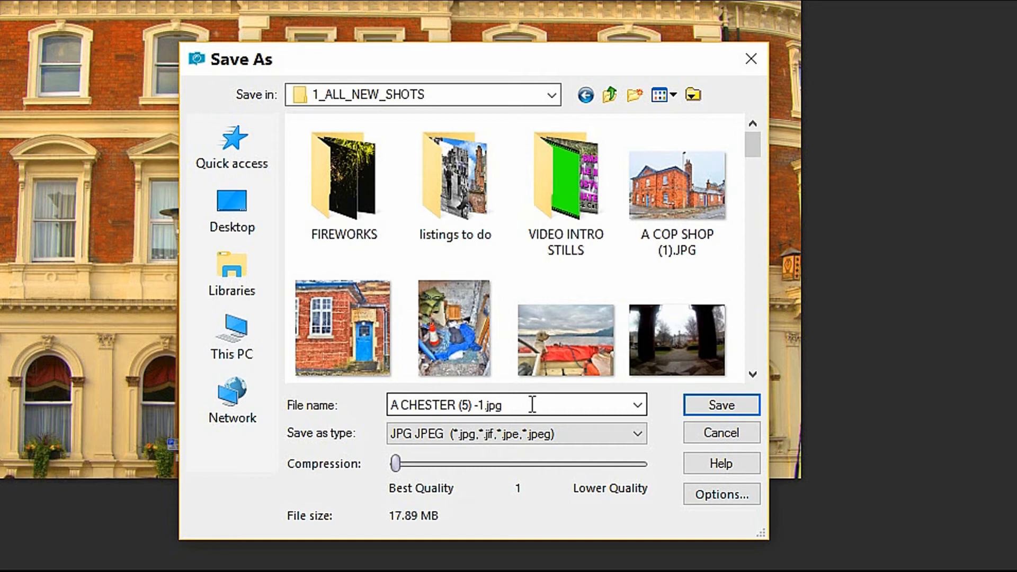
# - Save the photo as JPEG named A CHESTER (5) -1.jpg
pyautogui.click(637, 405)
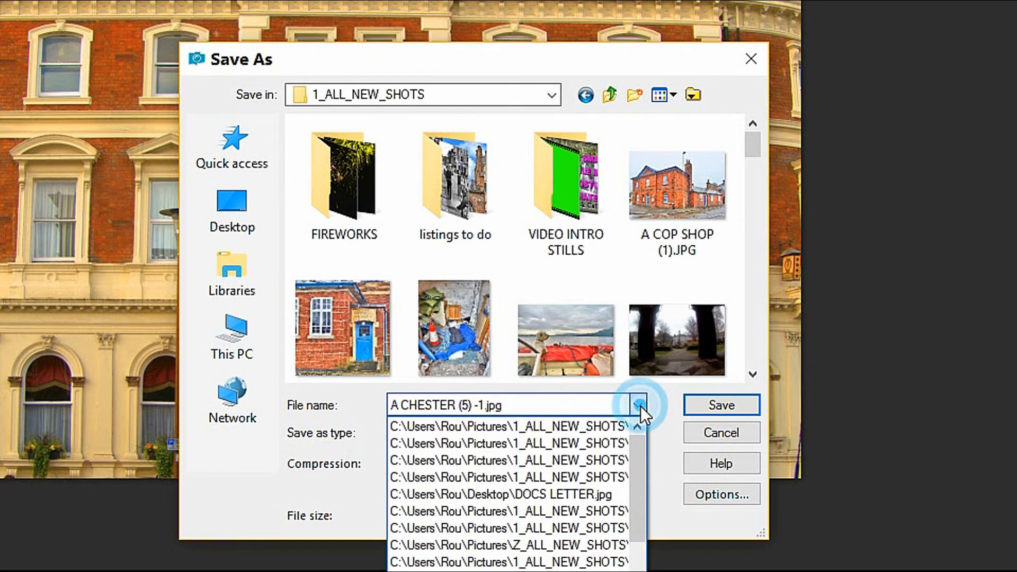
pyautogui.click(638, 433)
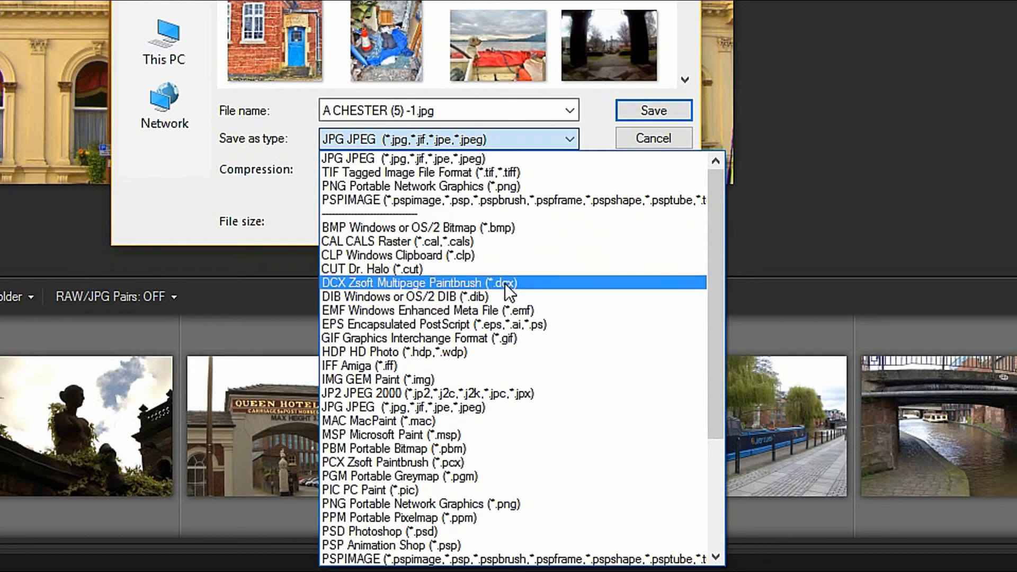
pyautogui.moveTo(530, 476)
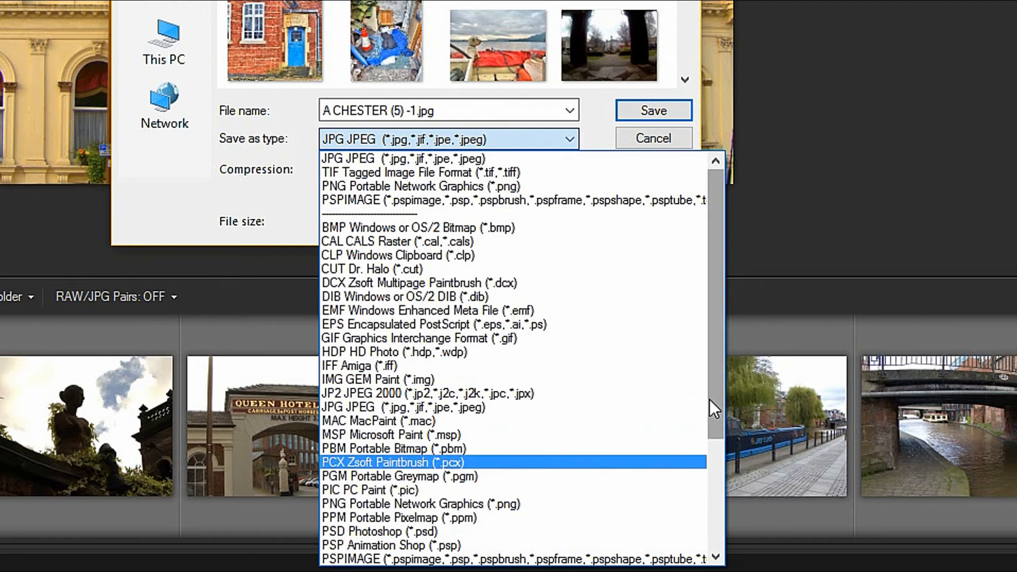
pyautogui.scroll(-3)
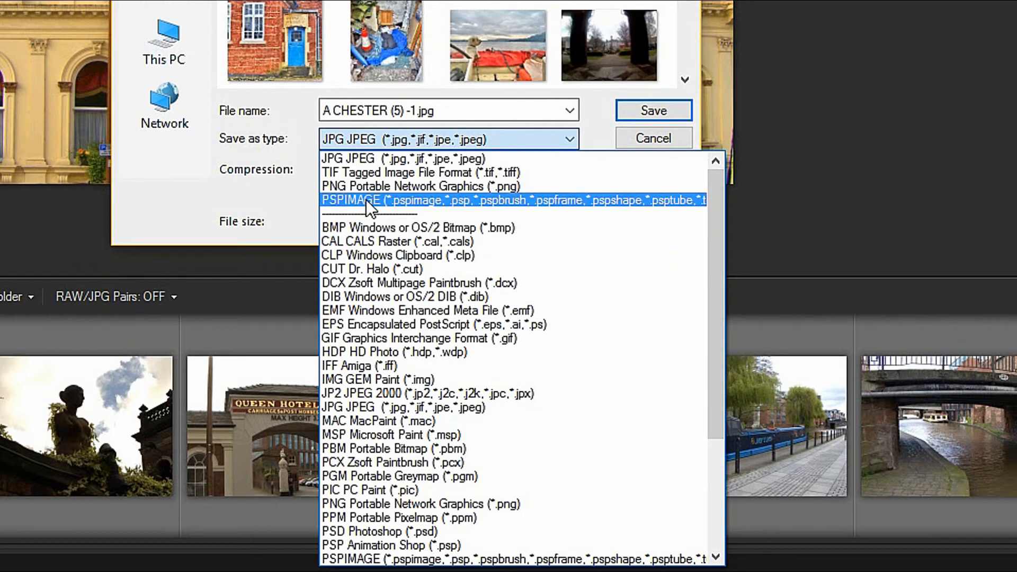
pyautogui.moveTo(428, 186)
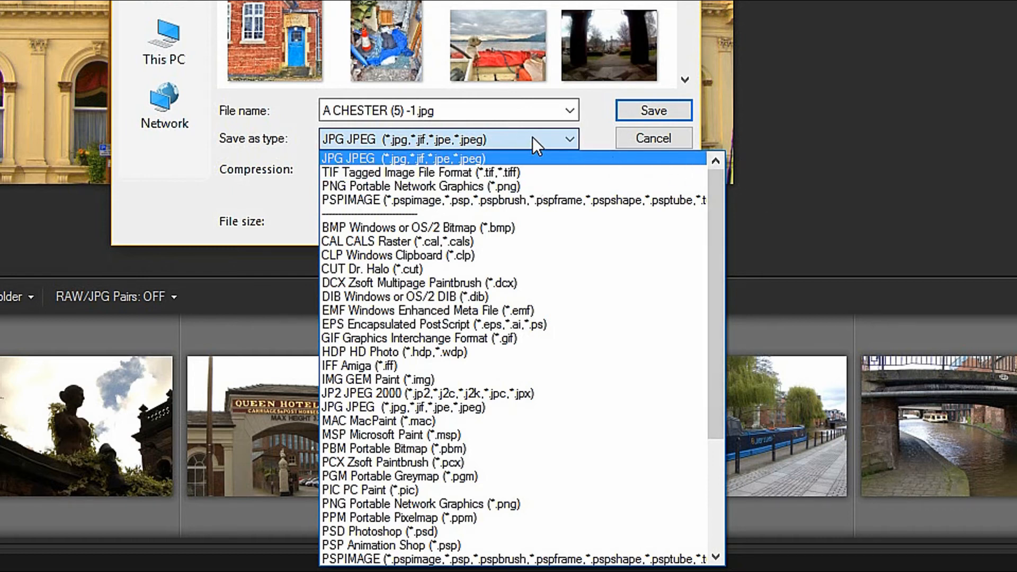
pyautogui.click(653, 110)
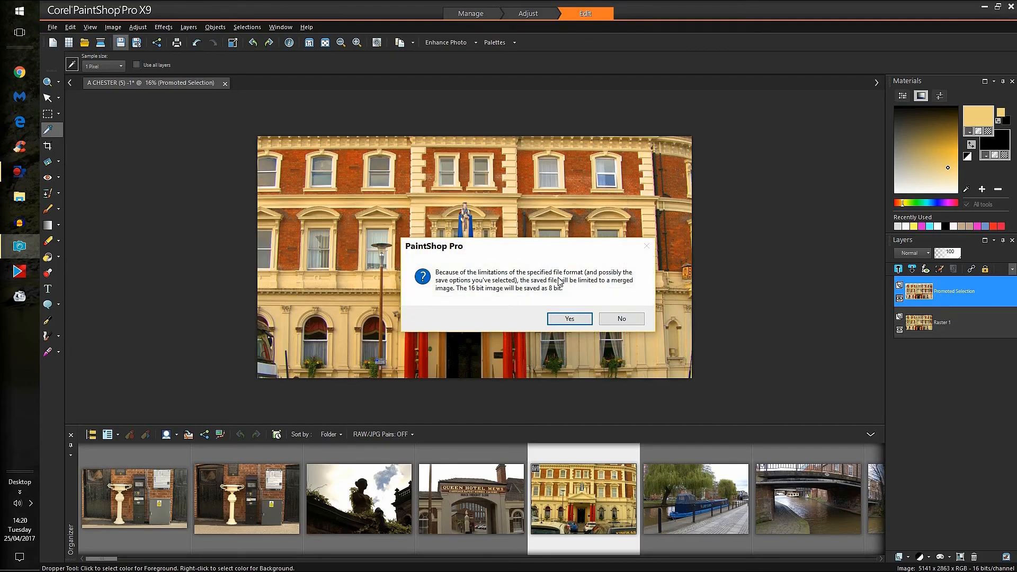
pyautogui.moveTo(569, 319)
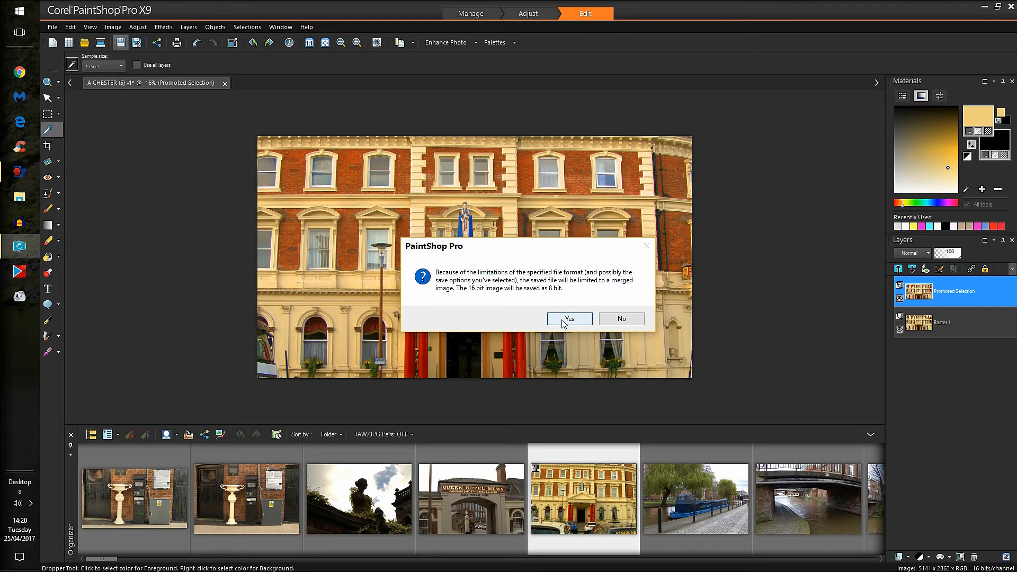
# - Accept the warning to save A CHESTER (5) -1.jpg as a merged 8-bit JPEG
pyautogui.click(569, 319)
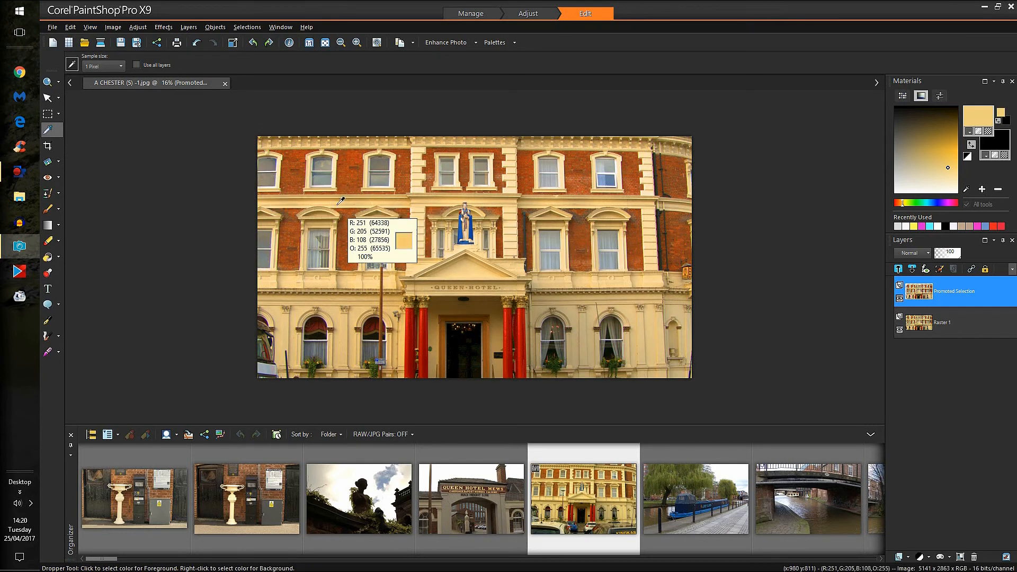
pyautogui.moveTo(874, 538)
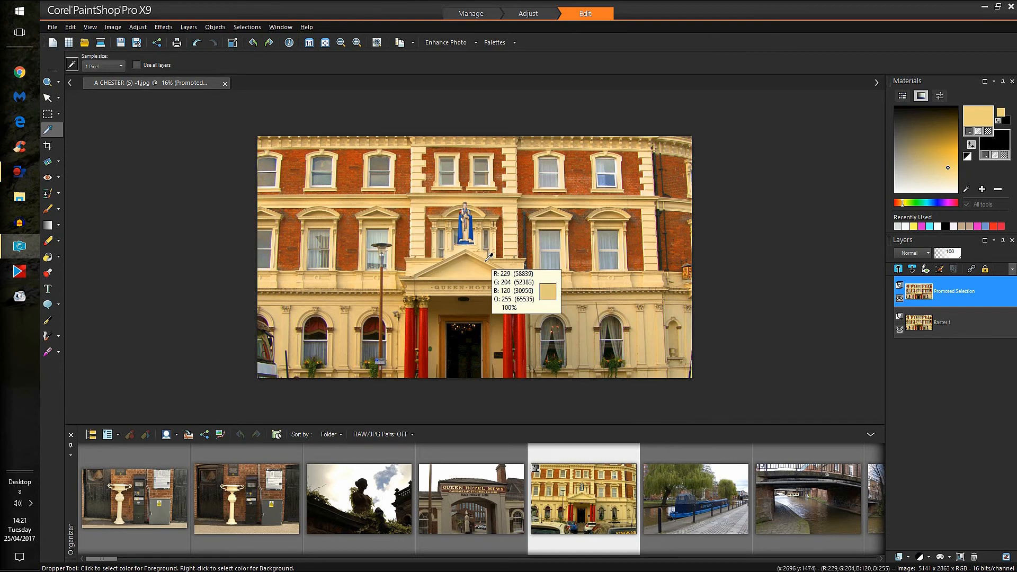
pyautogui.moveTo(487, 258)
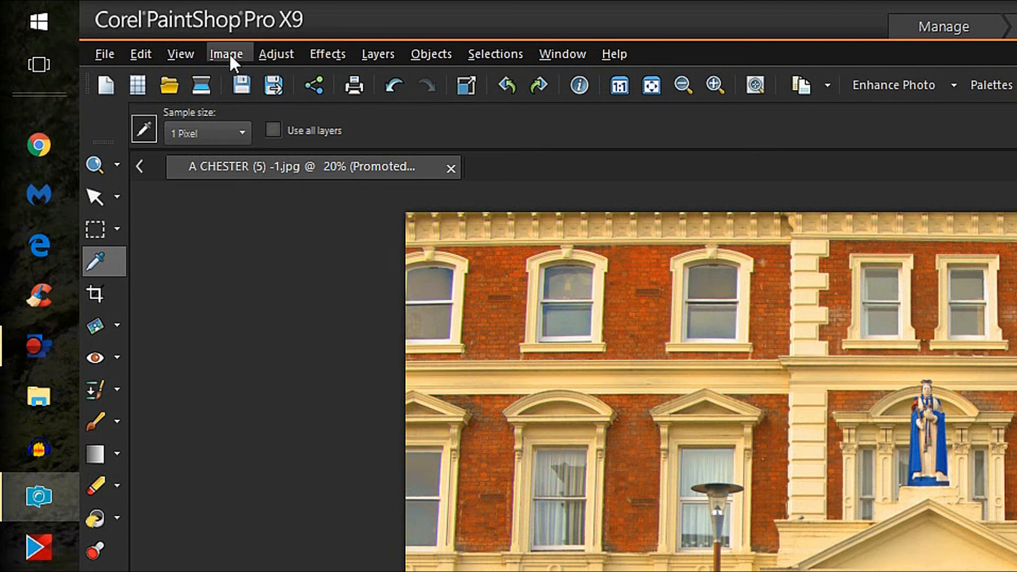
# - Resize the photo to 60% width and height with resampling sharpness 84
pyautogui.click(226, 54)
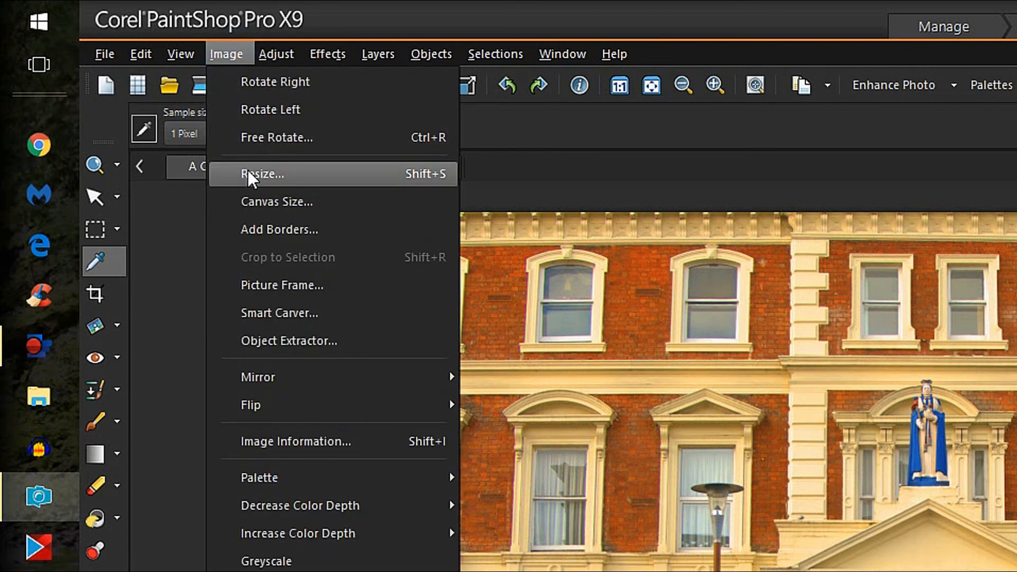
pyautogui.click(261, 174)
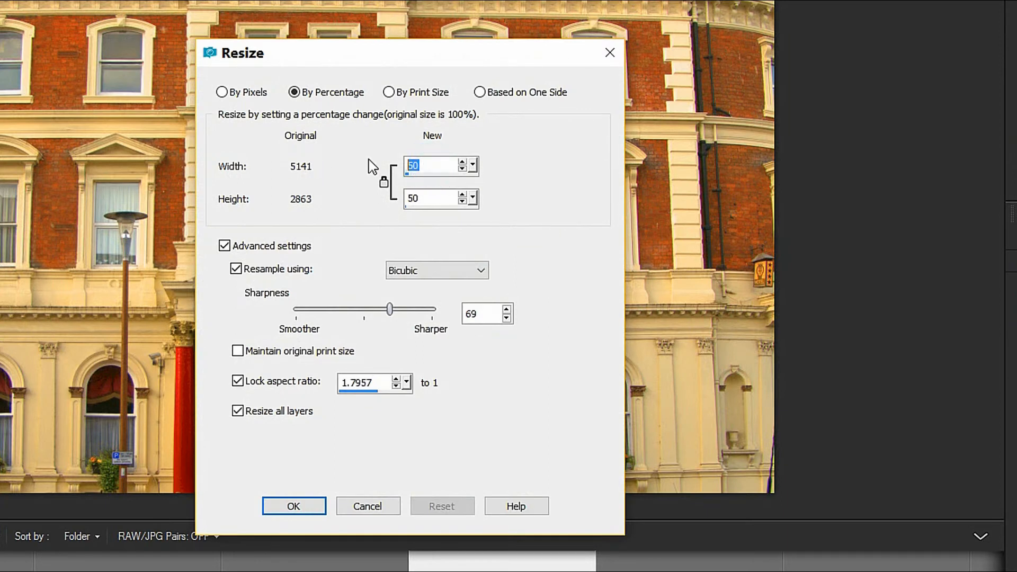
pyautogui.moveTo(411, 213)
pyautogui.write('60')
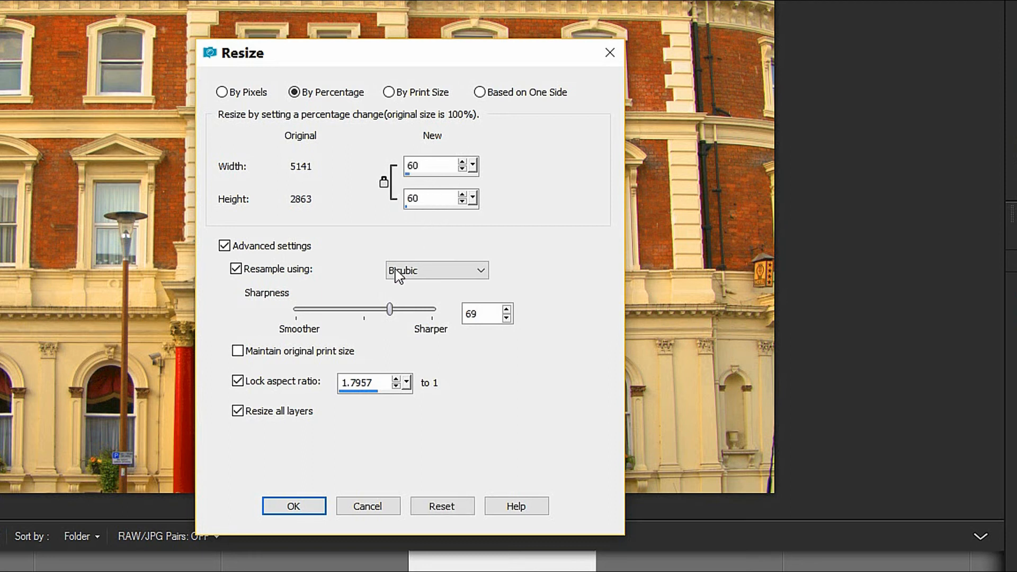
pyautogui.moveTo(390, 309); pyautogui.dragTo(425, 309)
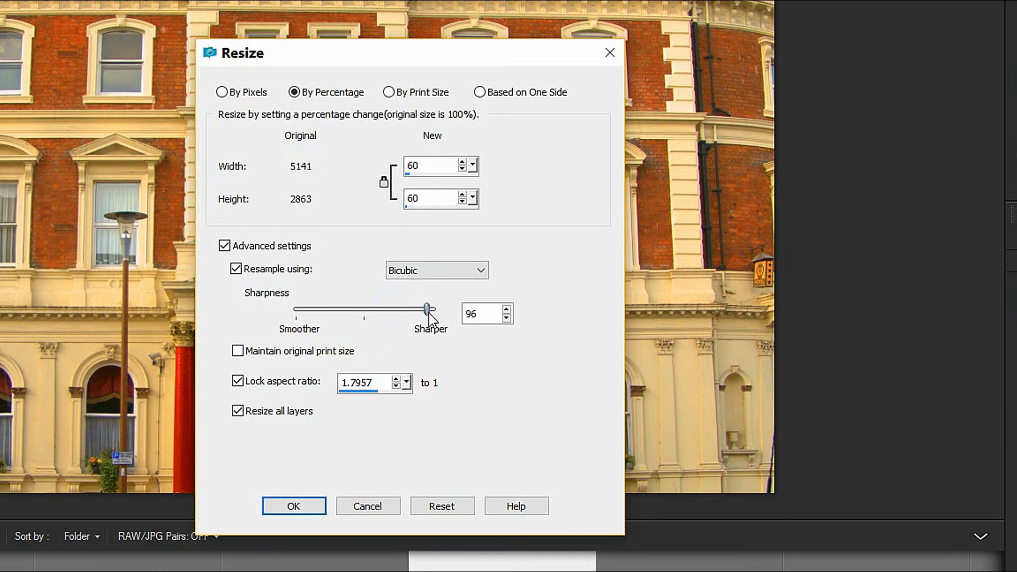
pyautogui.moveTo(426, 309); pyautogui.dragTo(408, 309)
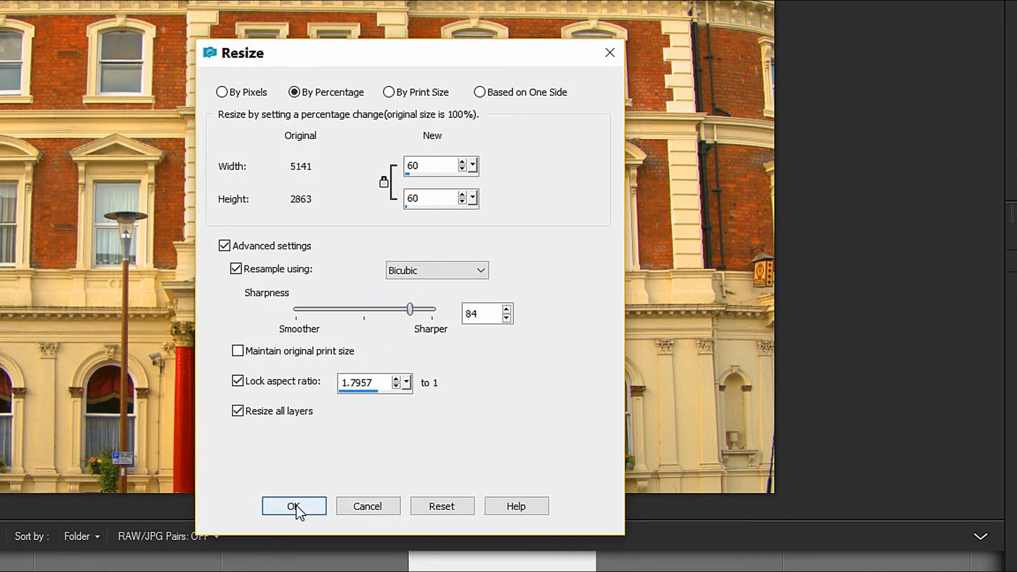
pyautogui.click(293, 506)
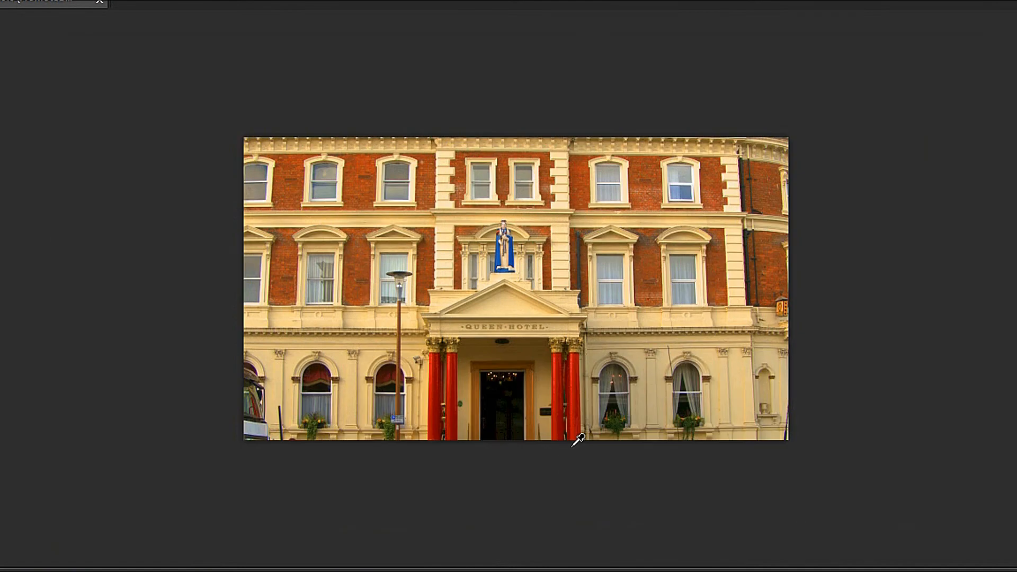
# - Save the resized photo over A CHESTER (5) -1.jpg as merged 8-bit, then close it
pyautogui.click(576, 440)
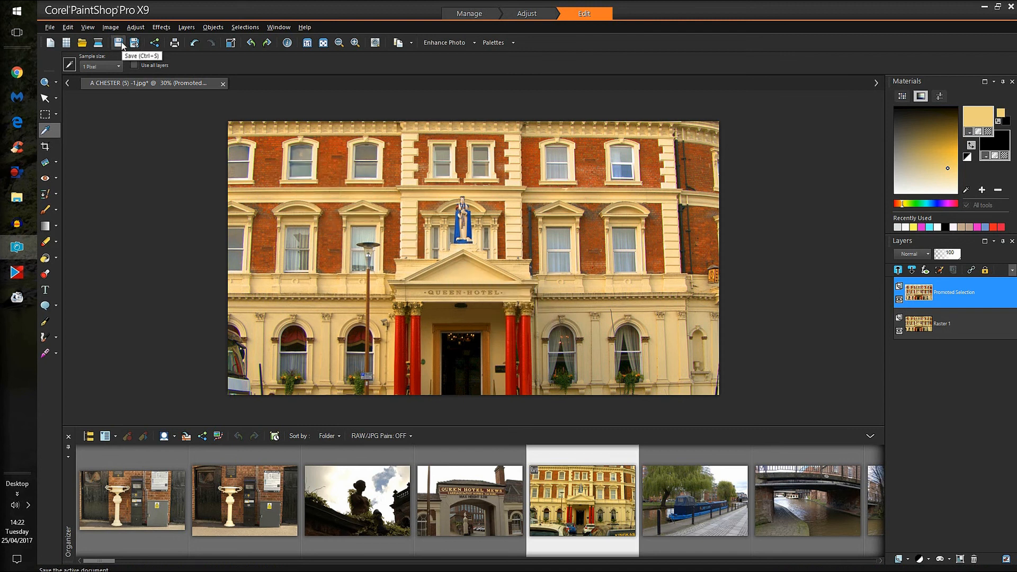
pyautogui.click(119, 43)
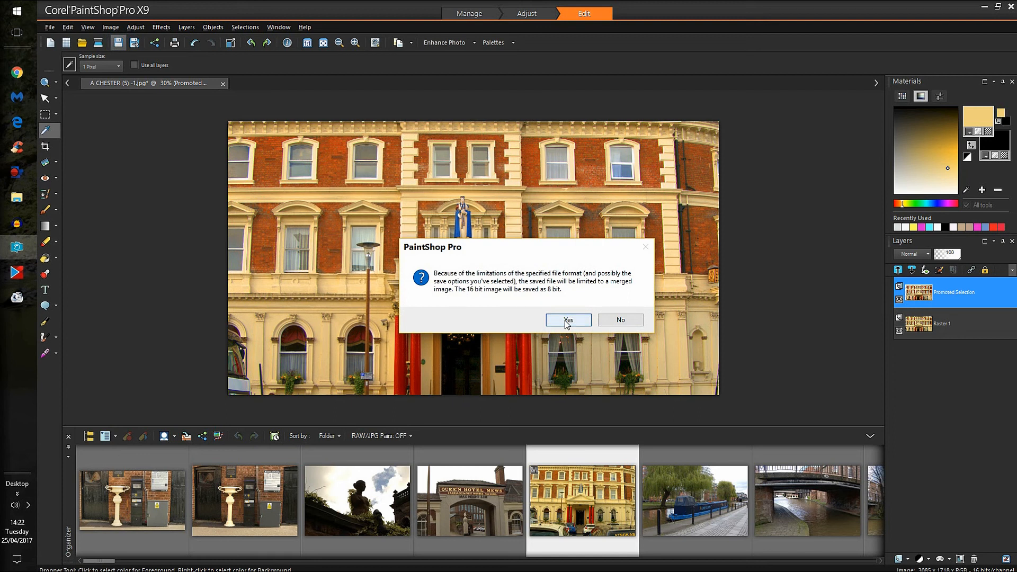
pyautogui.click(567, 320)
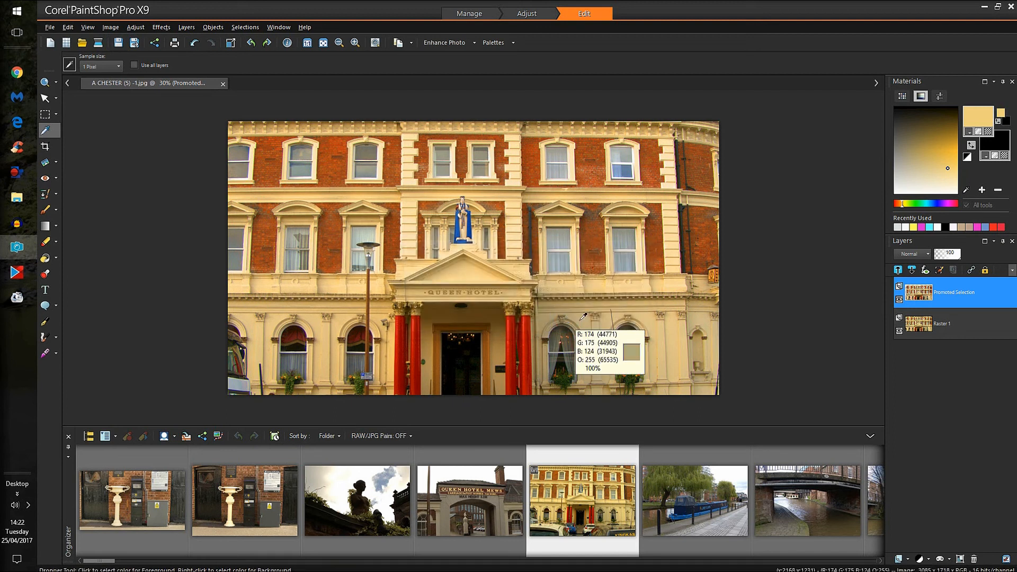
pyautogui.click(223, 84)
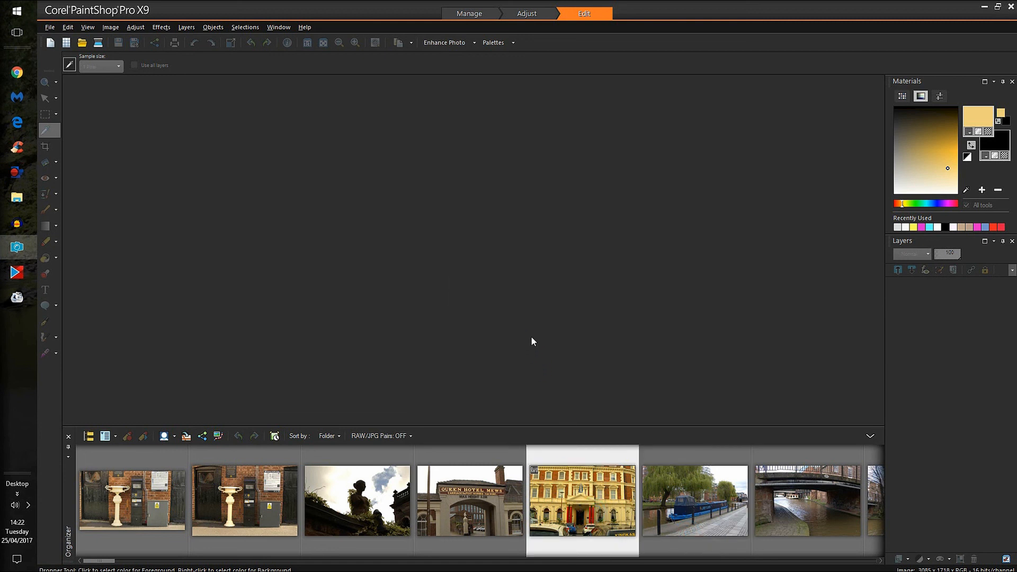
# - Reopen the original A CHESTER (5).RW2 from the Organizer in Camera RAW Lab
pyautogui.doubleClick(581, 500)
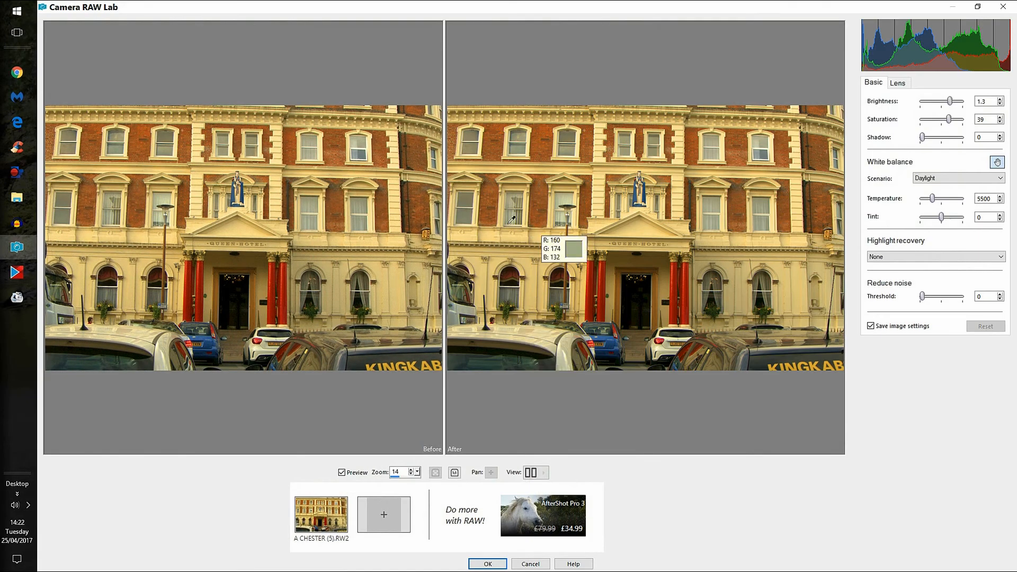
pyautogui.moveTo(401, 238)
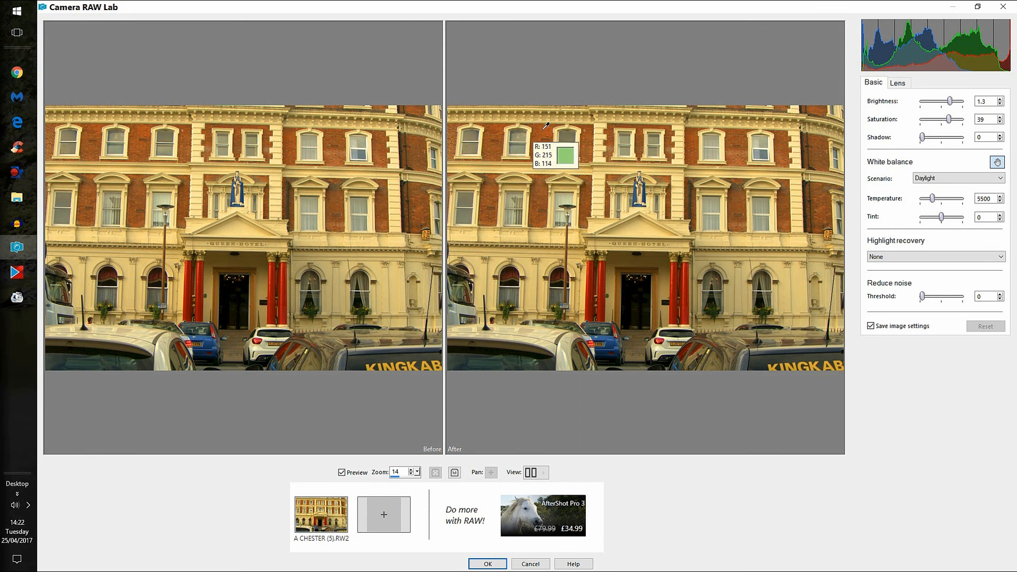
pyautogui.moveTo(538, 381)
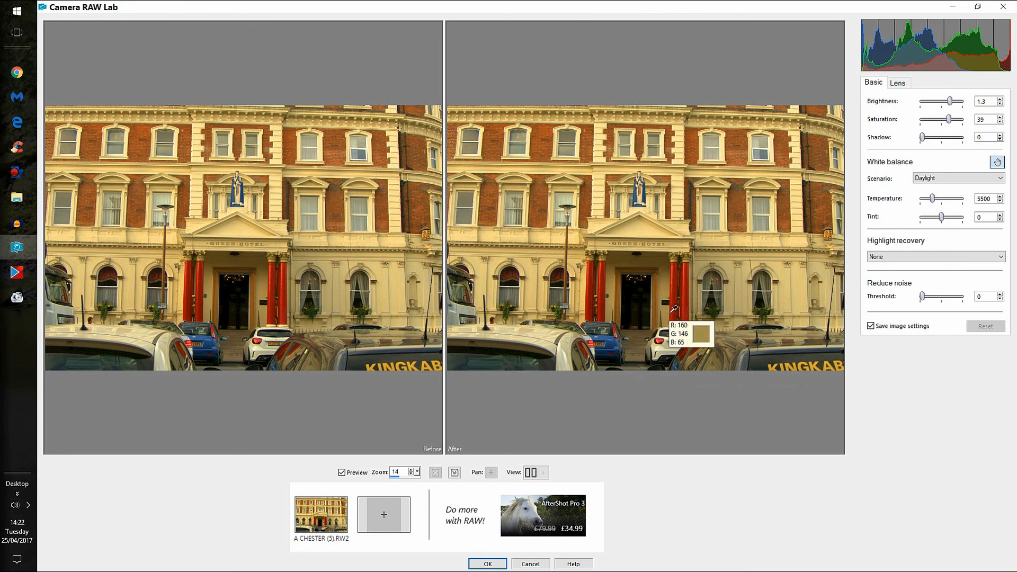
pyautogui.moveTo(674, 339)
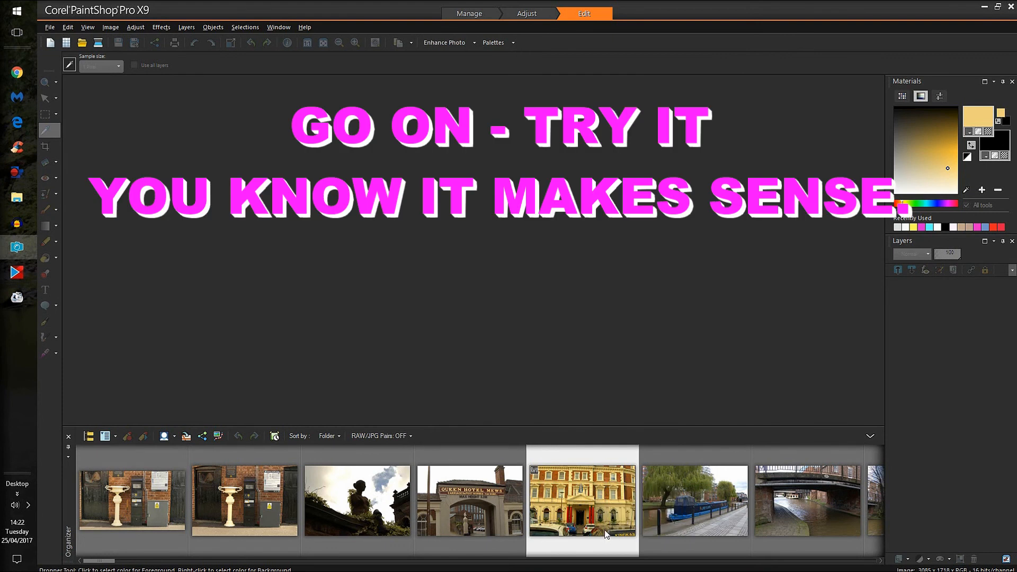
pyautogui.moveTo(614, 543)
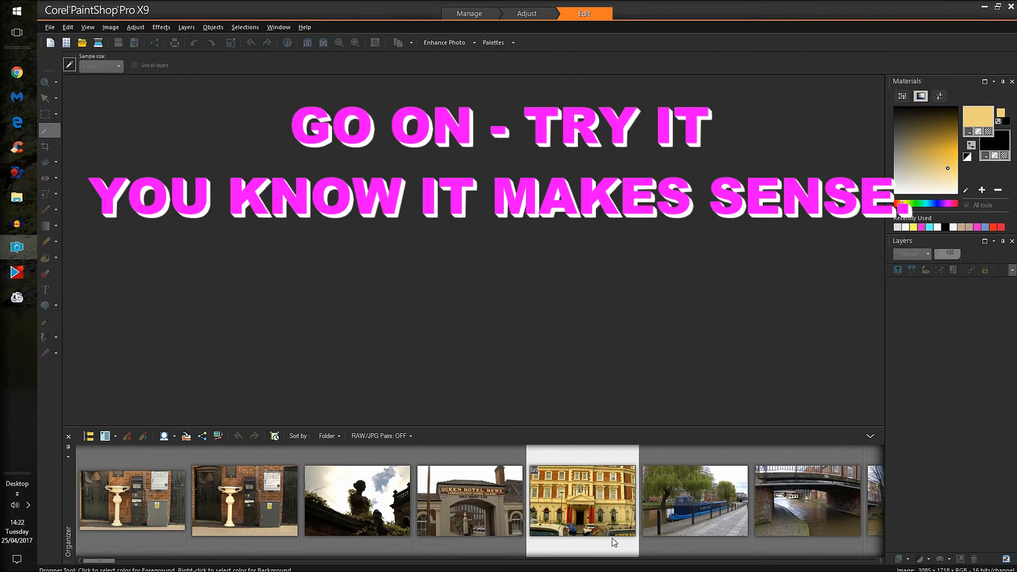